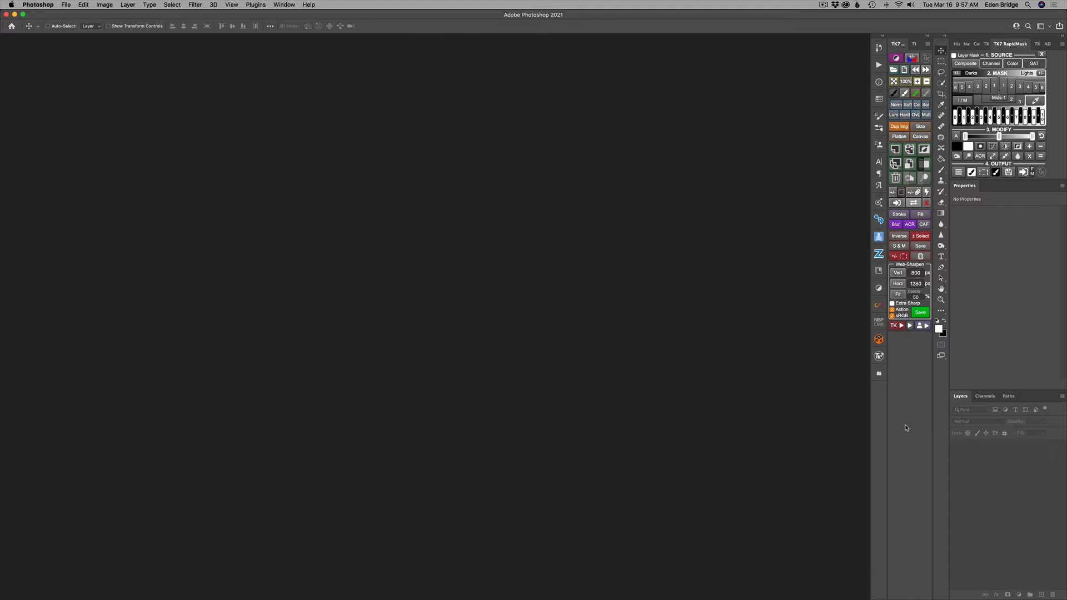
mouse_move(577, 281)
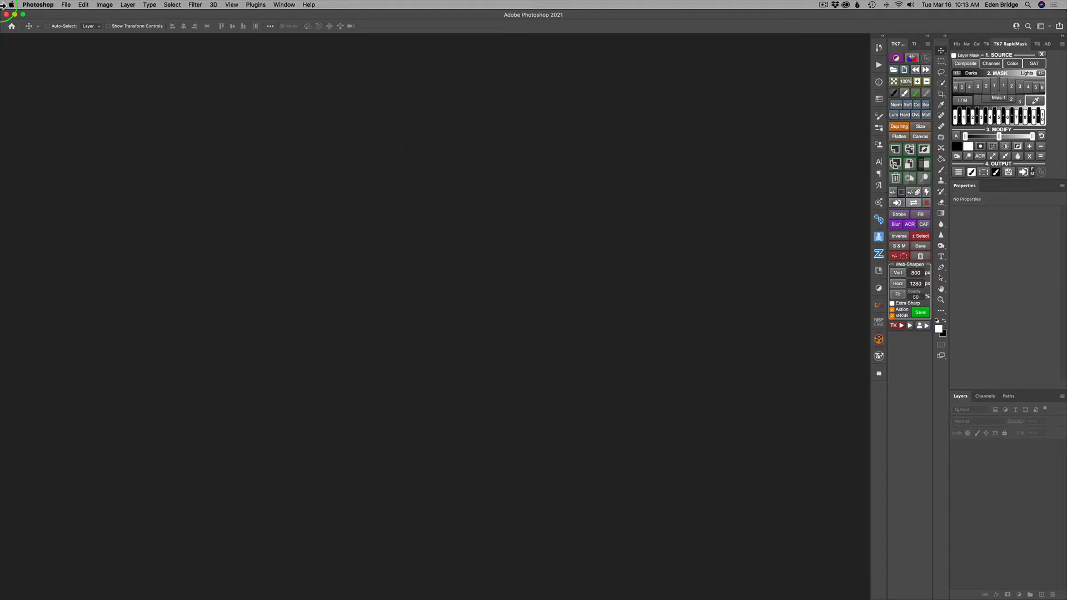
Open the sebastian-huber desert tree JPEG from Downloads via the TK7 Open button
left_click(66, 5)
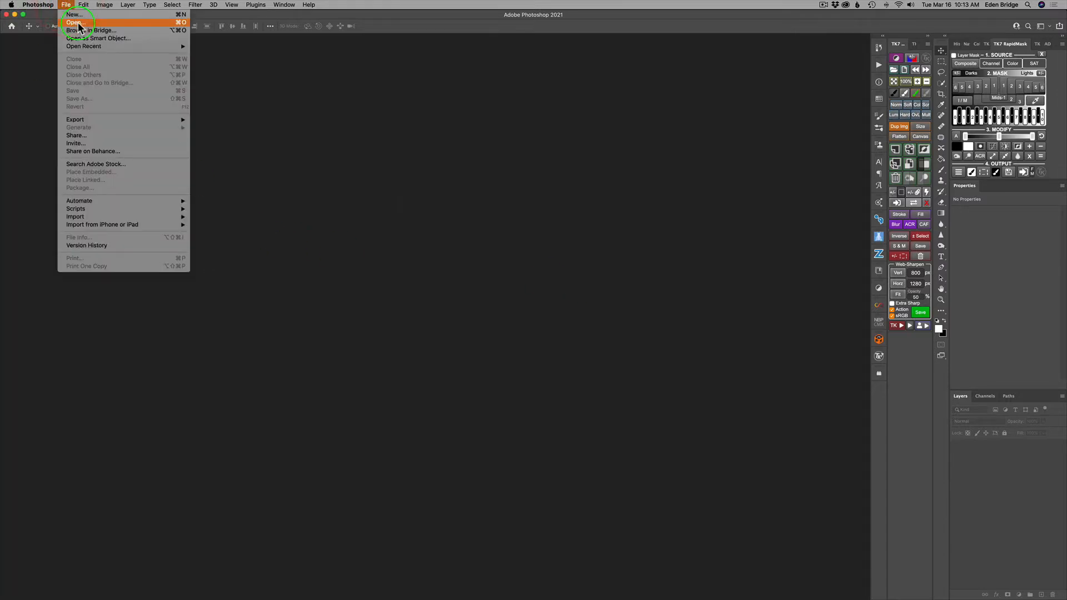
left_click(75, 22)
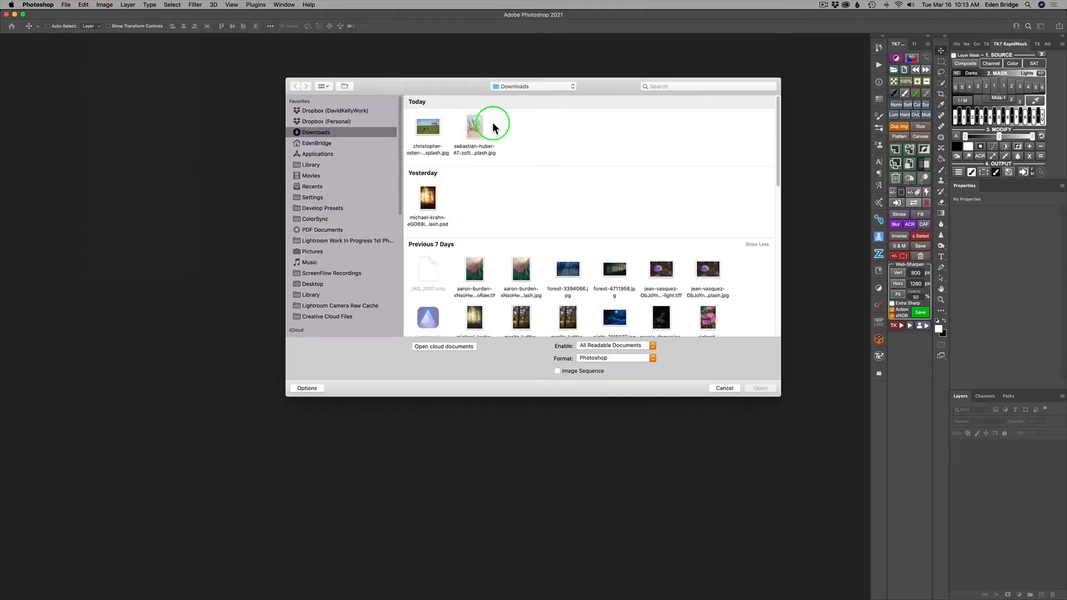
mouse_move(724, 388)
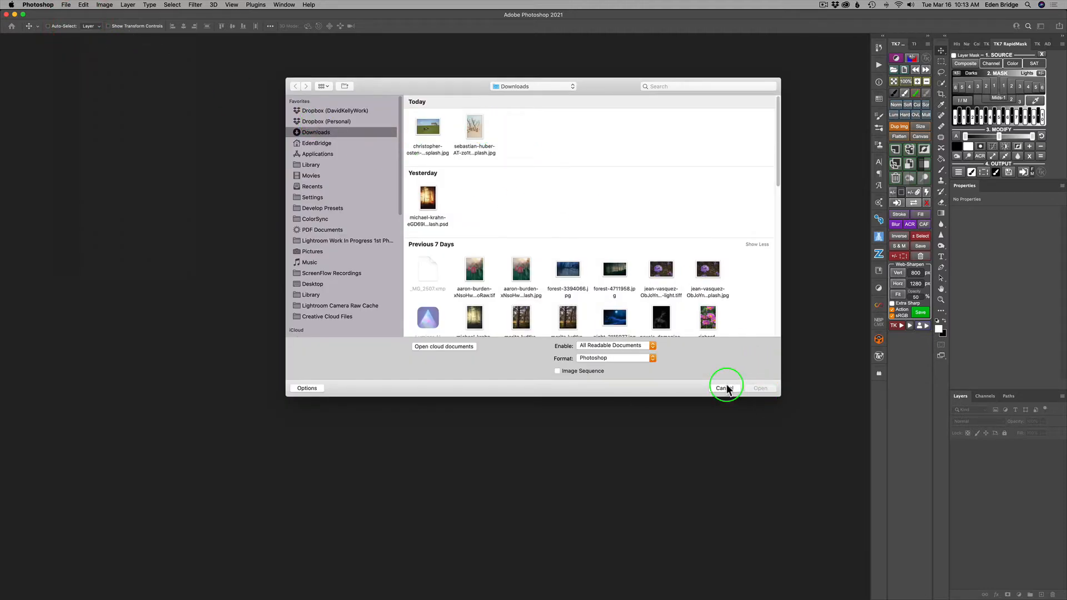
left_click(724, 387)
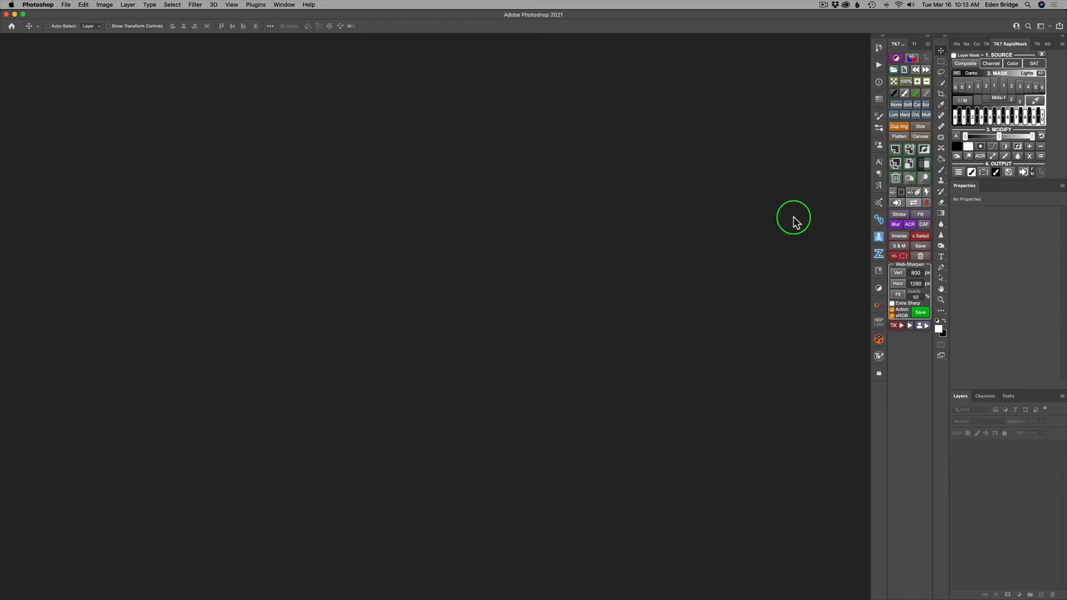
mouse_move(743, 182)
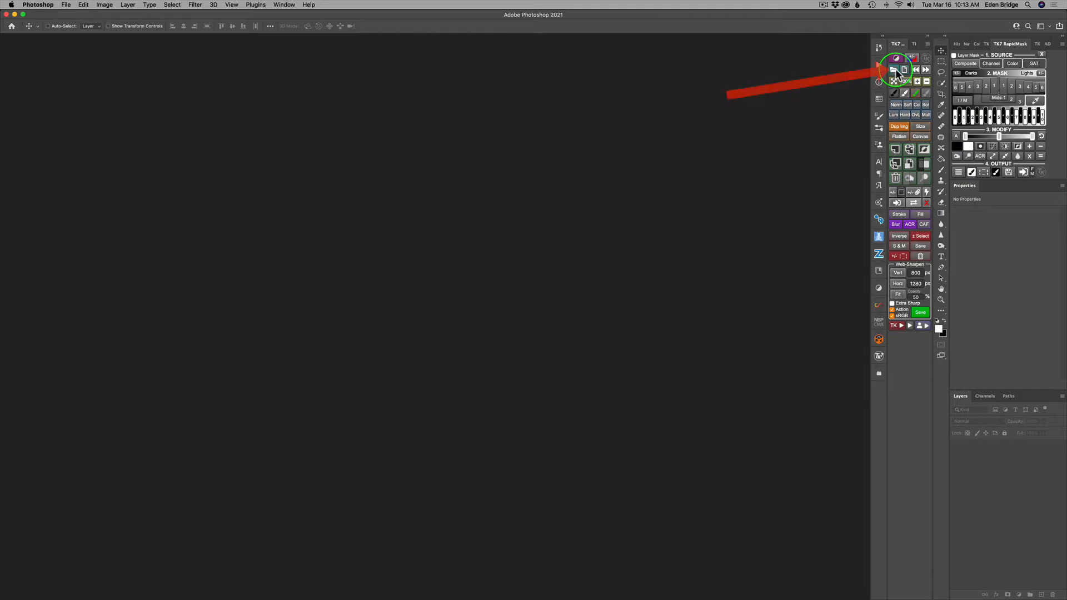
left_click(896, 70)
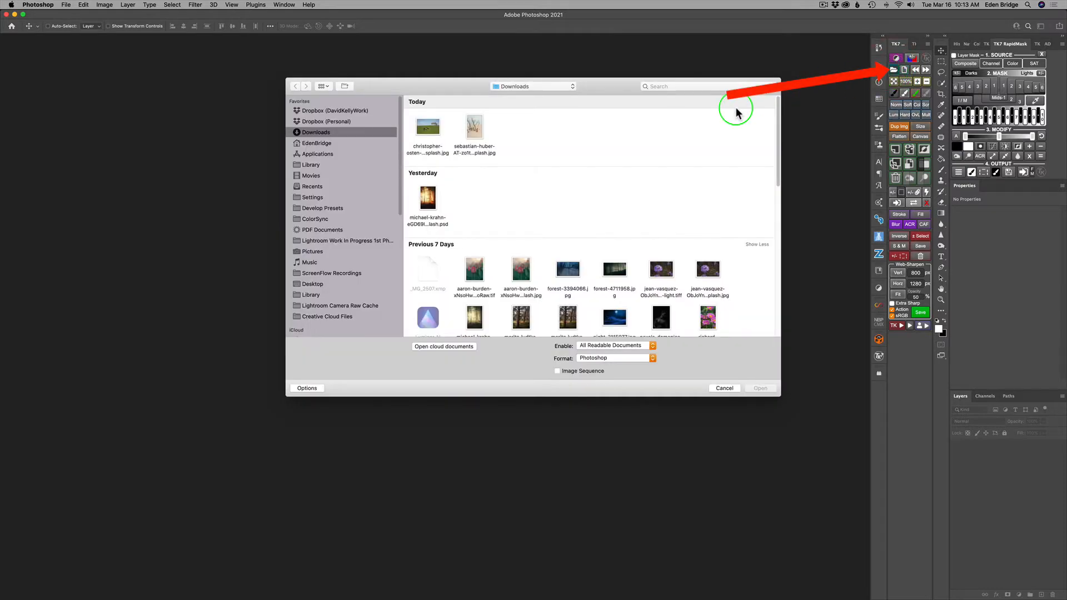
mouse_move(631, 162)
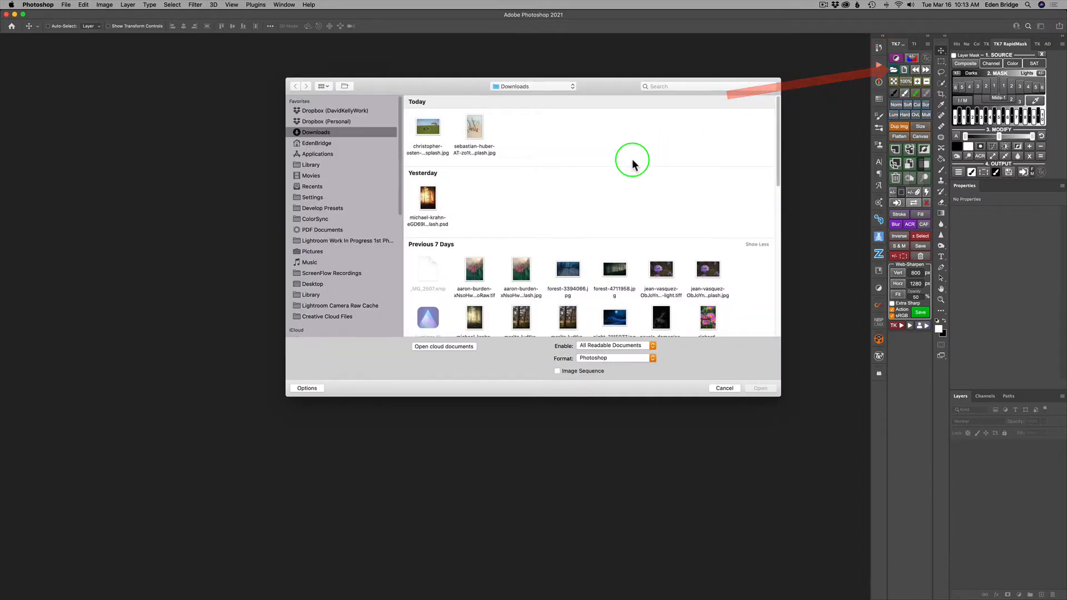
left_click(475, 129)
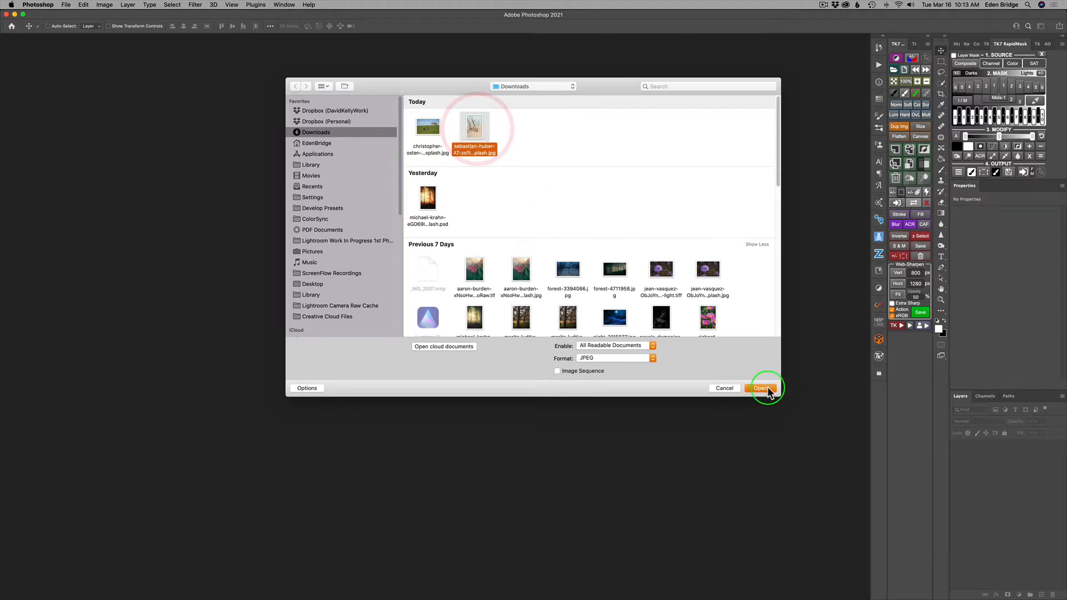
left_click(761, 388)
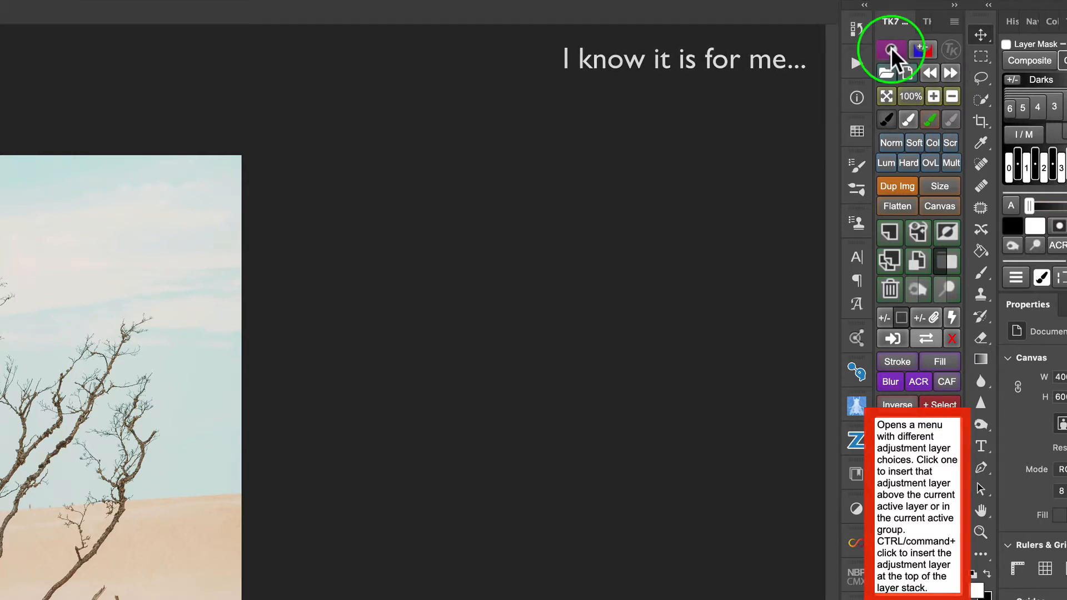
Show the TK7 adjustment-layer menu (Curves, Levels, Photo Filter) over the desert photo
left_click(891, 48)
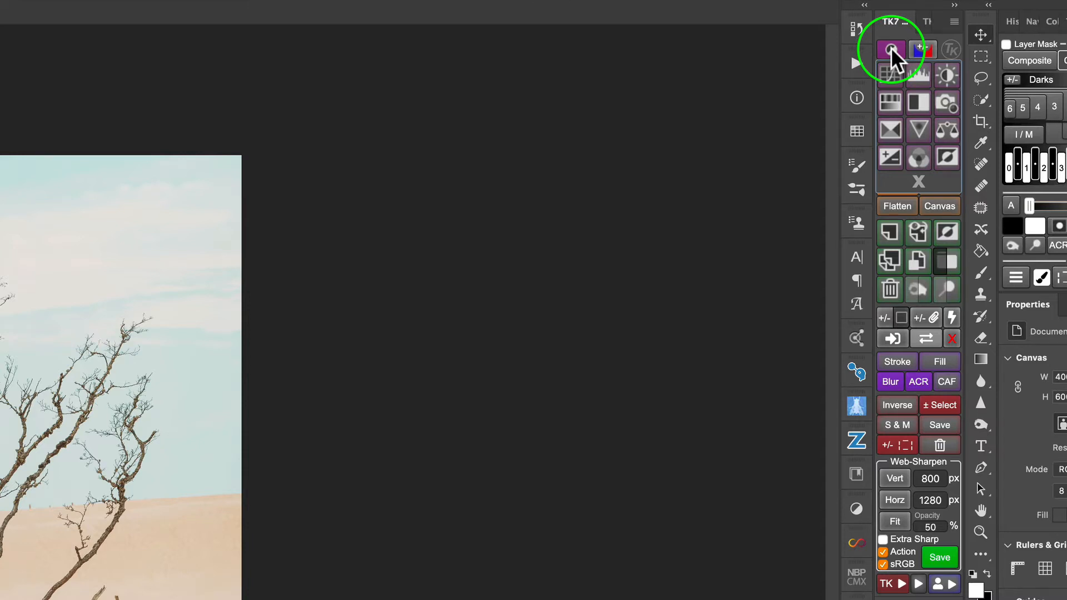
mouse_move(890, 73)
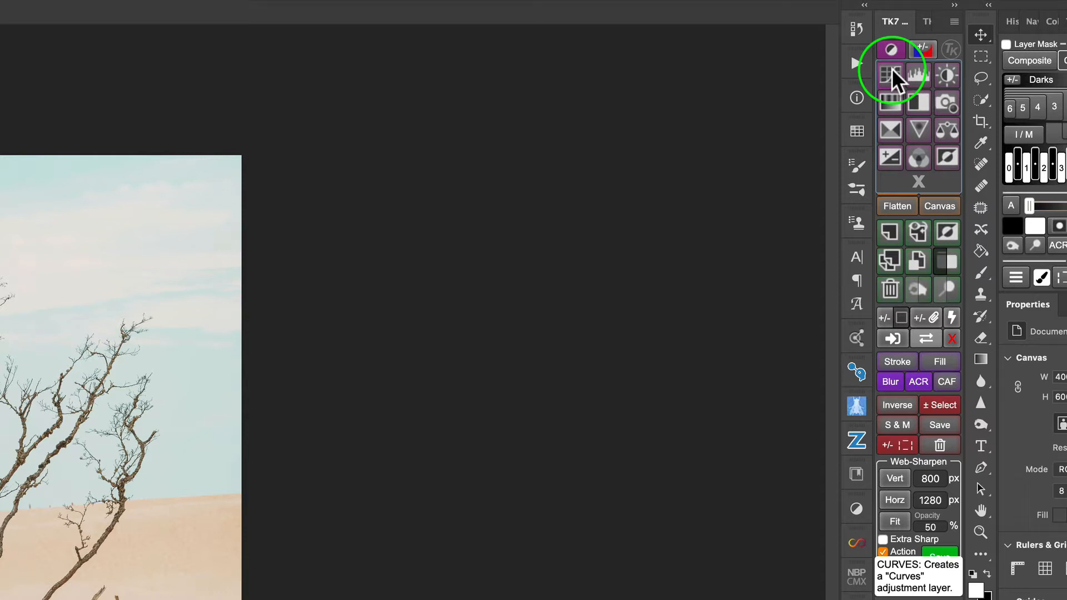
mouse_move(919, 74)
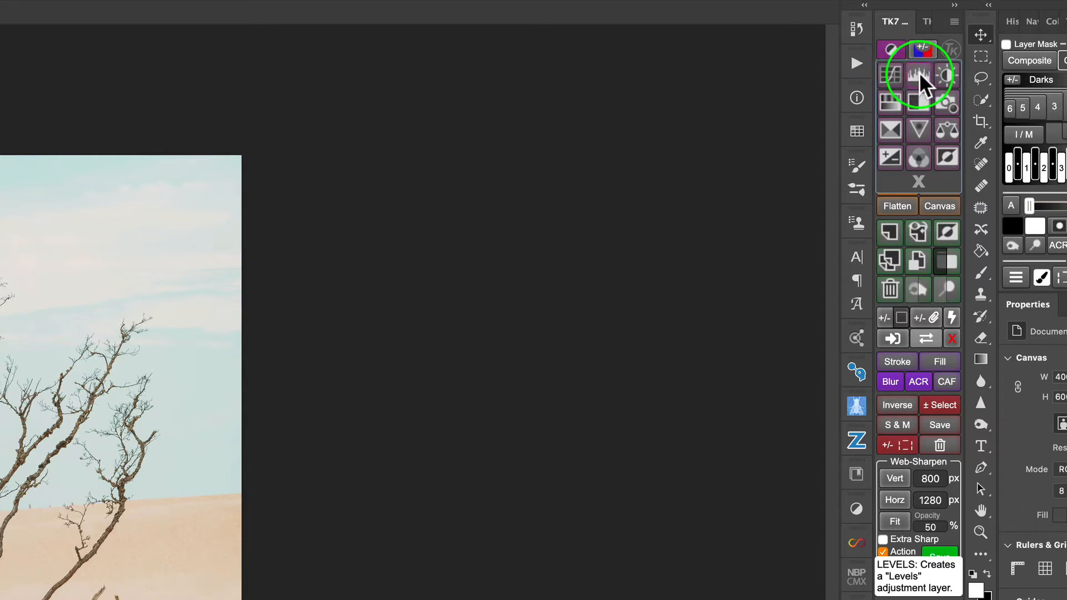
mouse_move(946, 76)
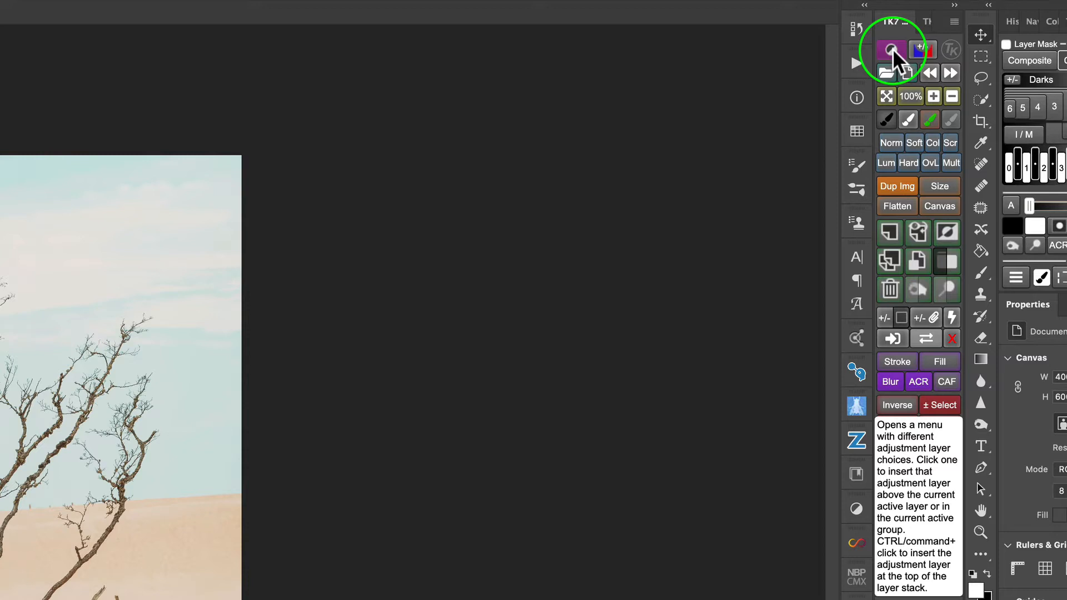
left_click(890, 48)
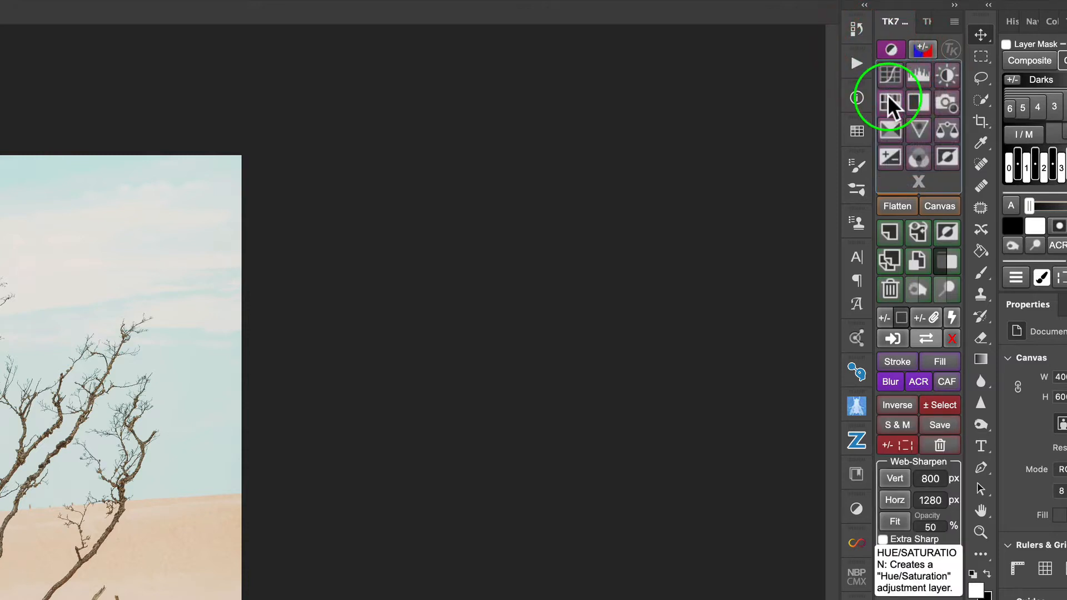
mouse_move(921, 107)
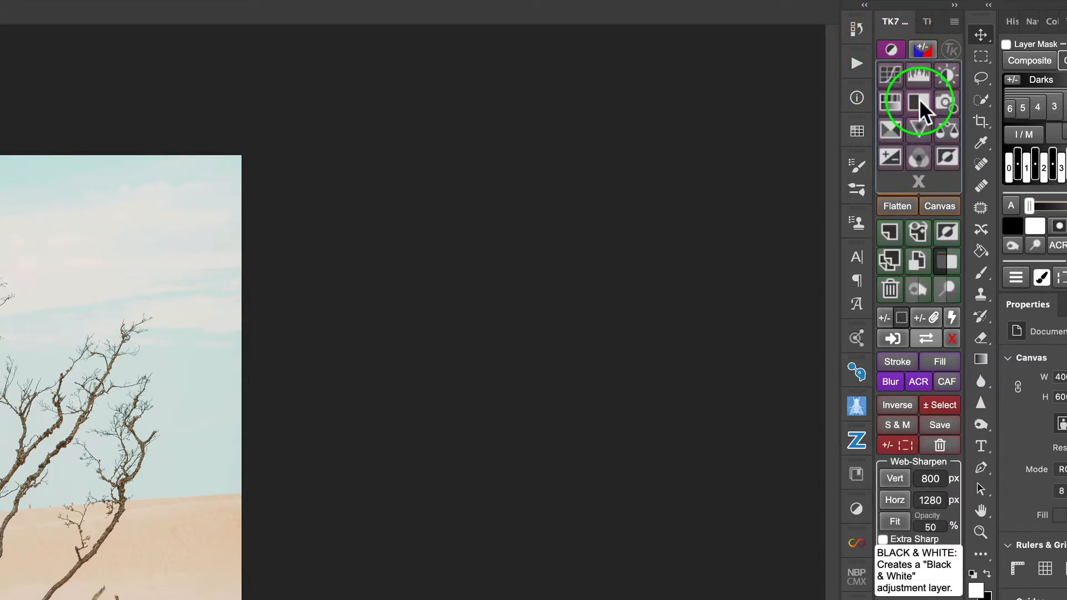
mouse_move(947, 107)
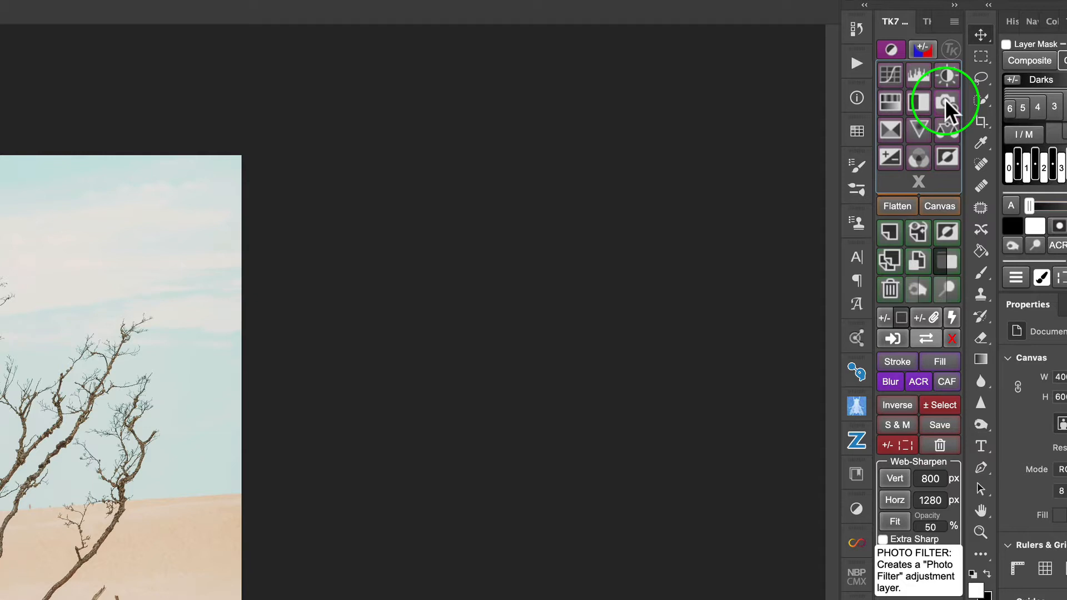
mouse_move(919, 129)
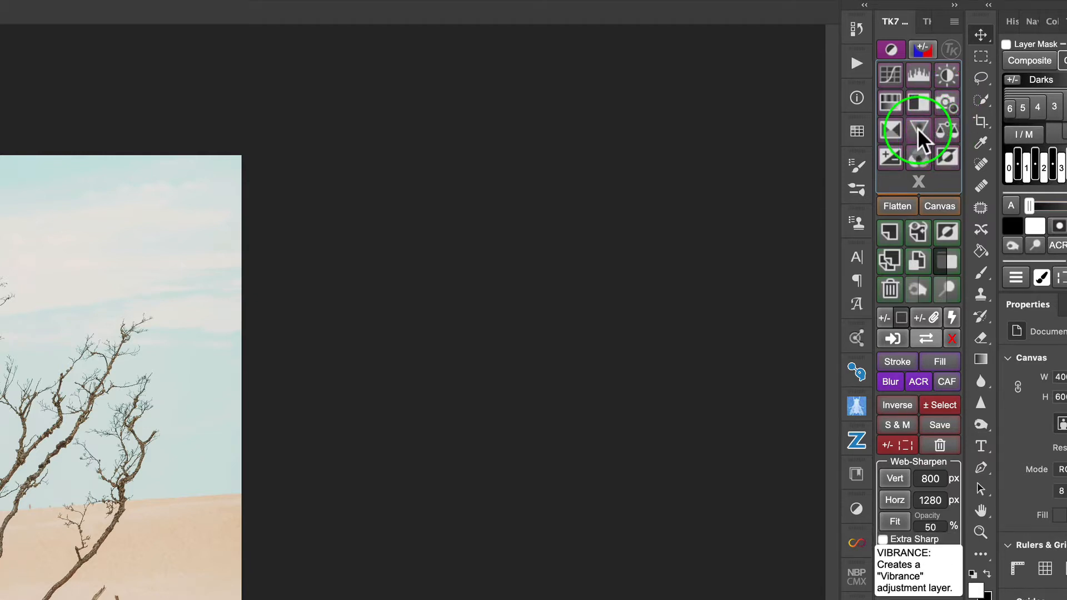
mouse_move(891, 132)
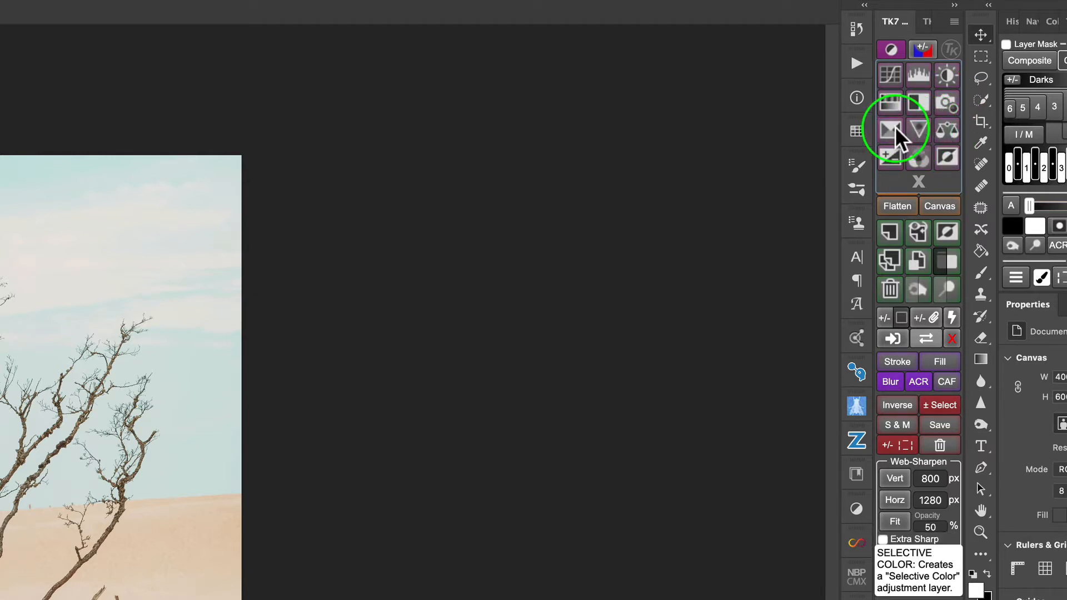
mouse_move(889, 157)
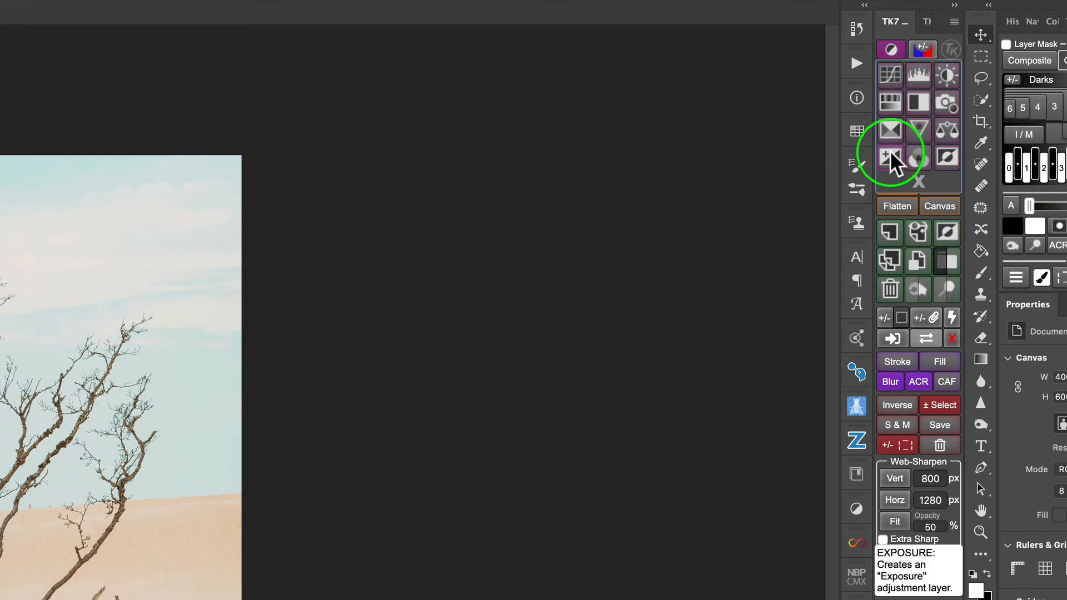
mouse_move(919, 160)
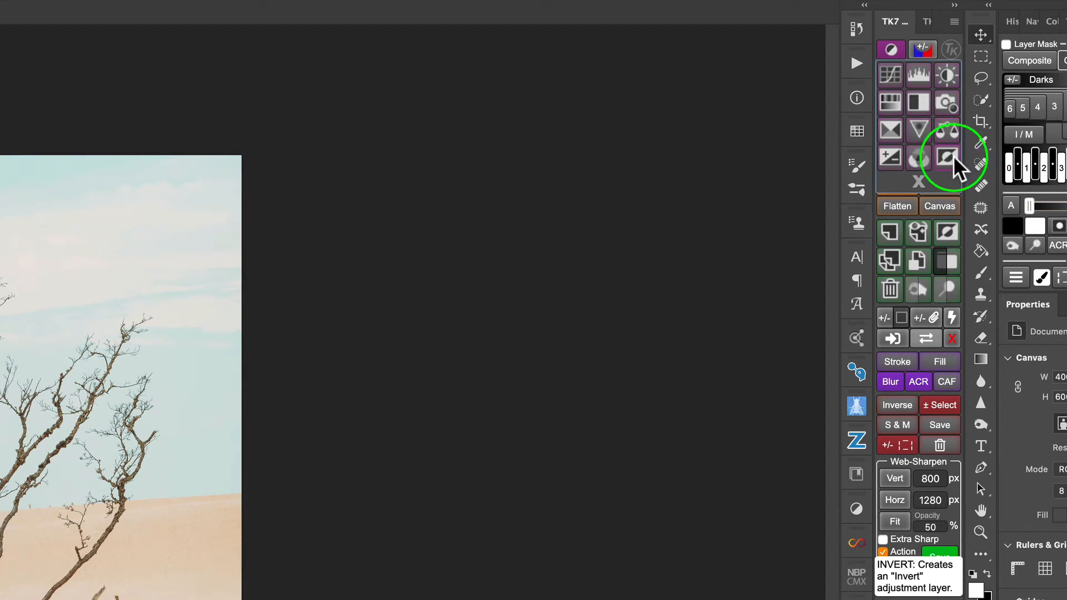
mouse_move(889, 75)
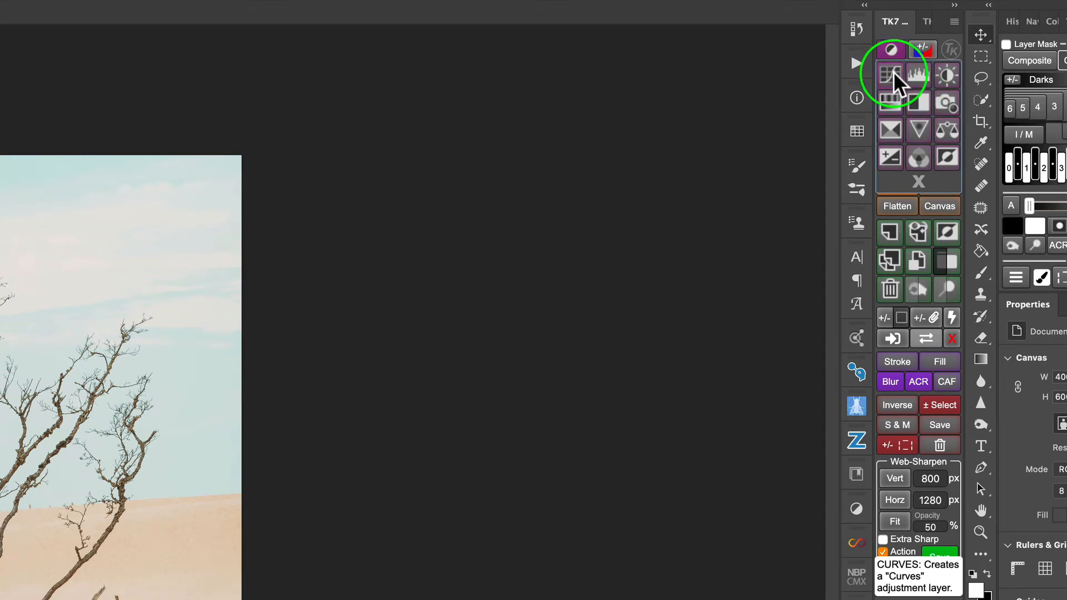
Add a Curves 1 adjustment layer above Background using the TK7 Curves button
left_click(889, 73)
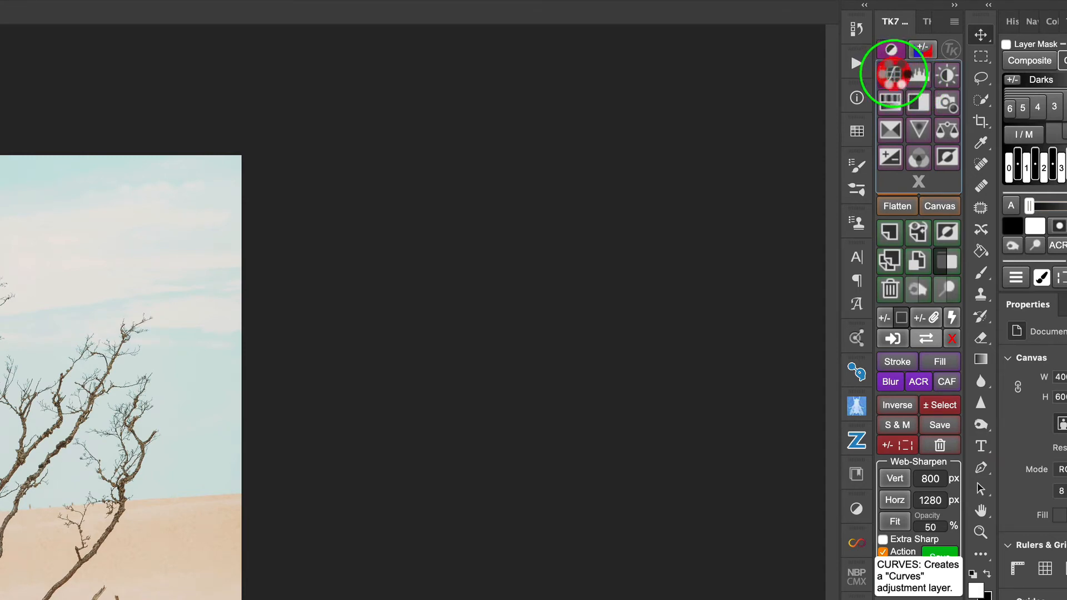
left_click(890, 75)
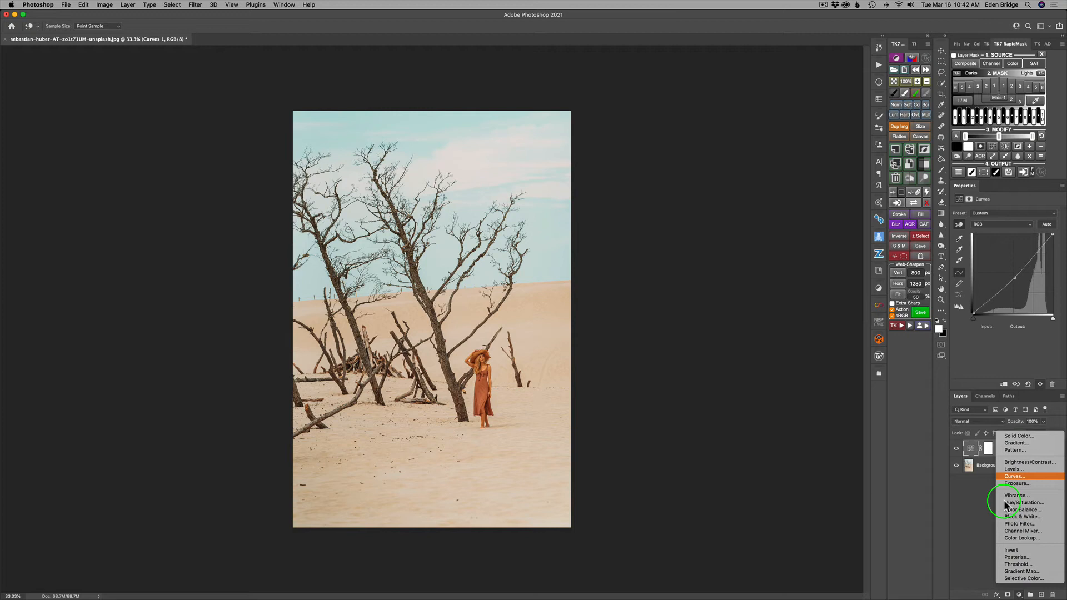
left_click(1014, 477)
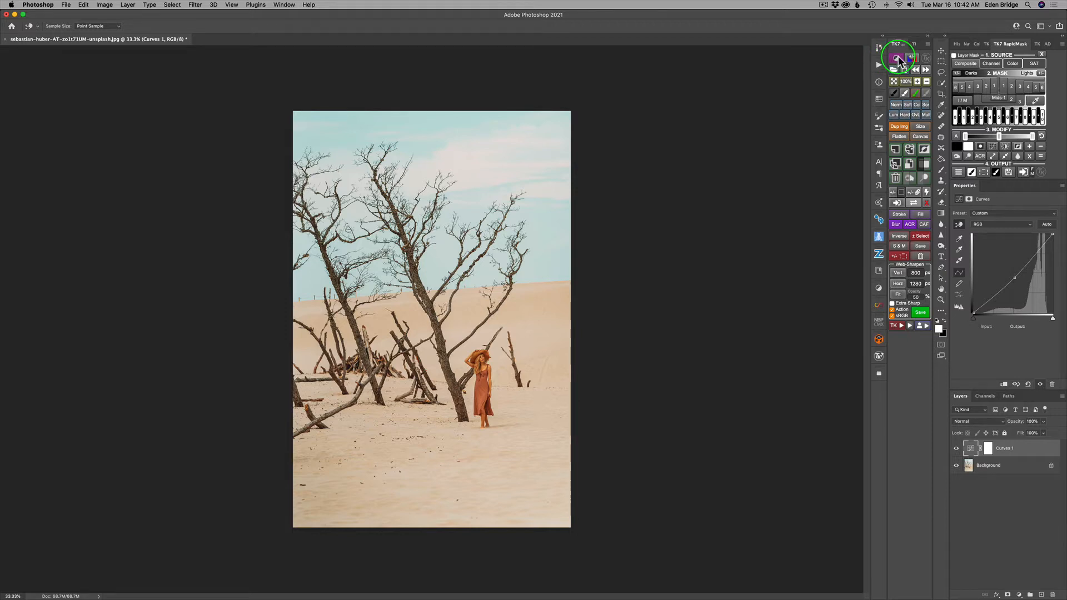
mouse_move(796, 83)
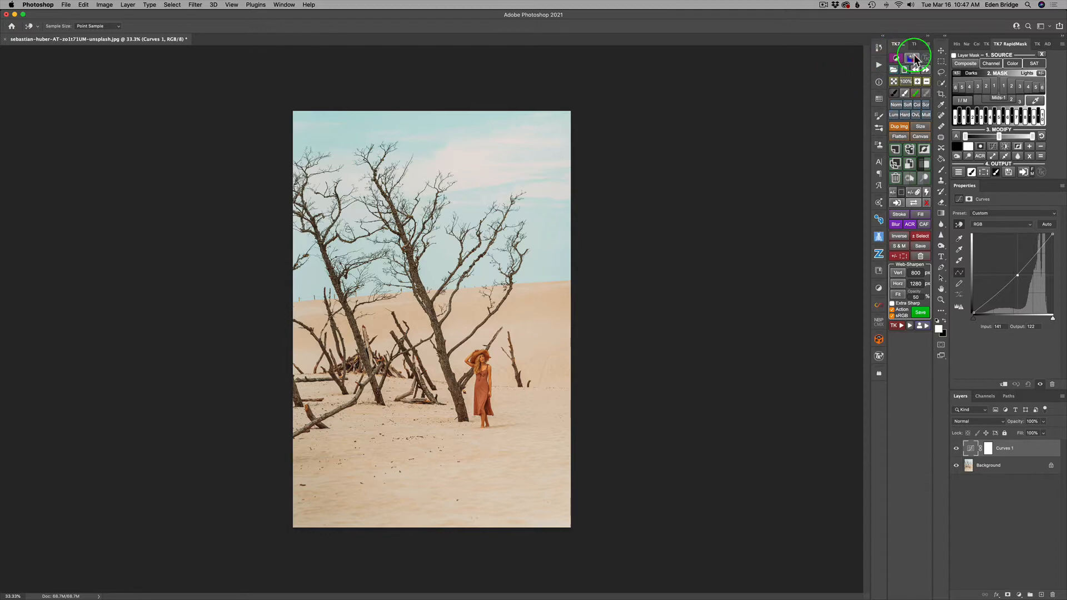
mouse_move(907, 58)
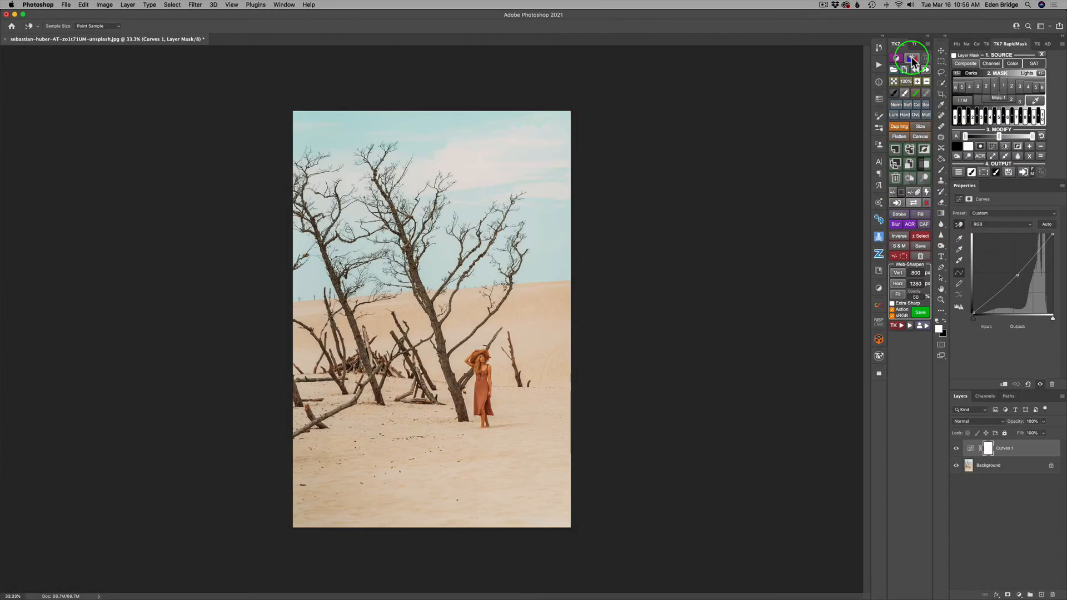
Add a Live Clipping gradient map layer above Curves 1 with the TK7 button
left_click(966, 114)
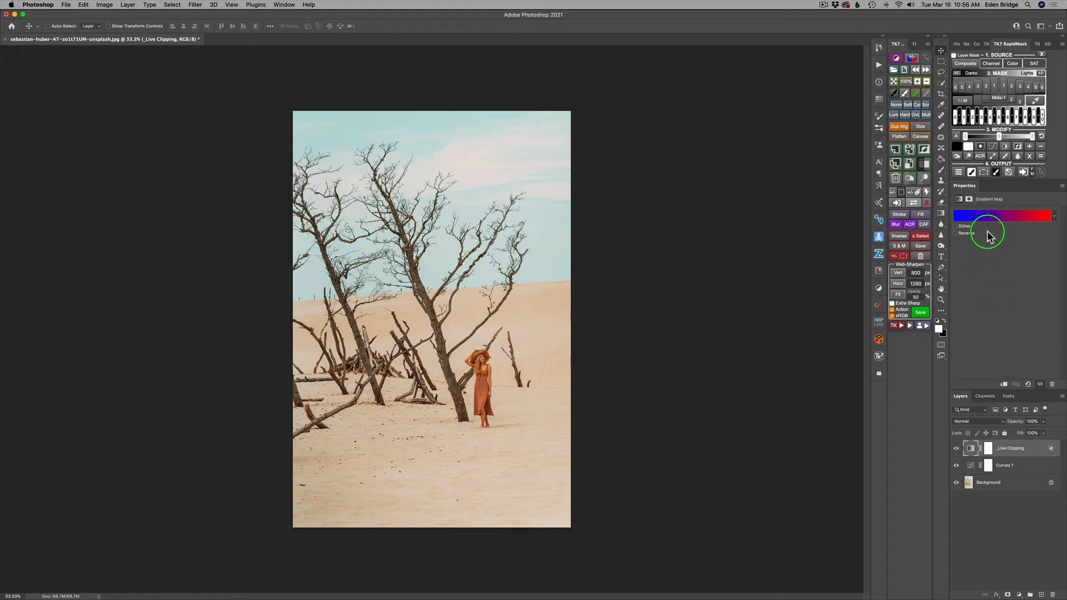
left_click(1007, 447)
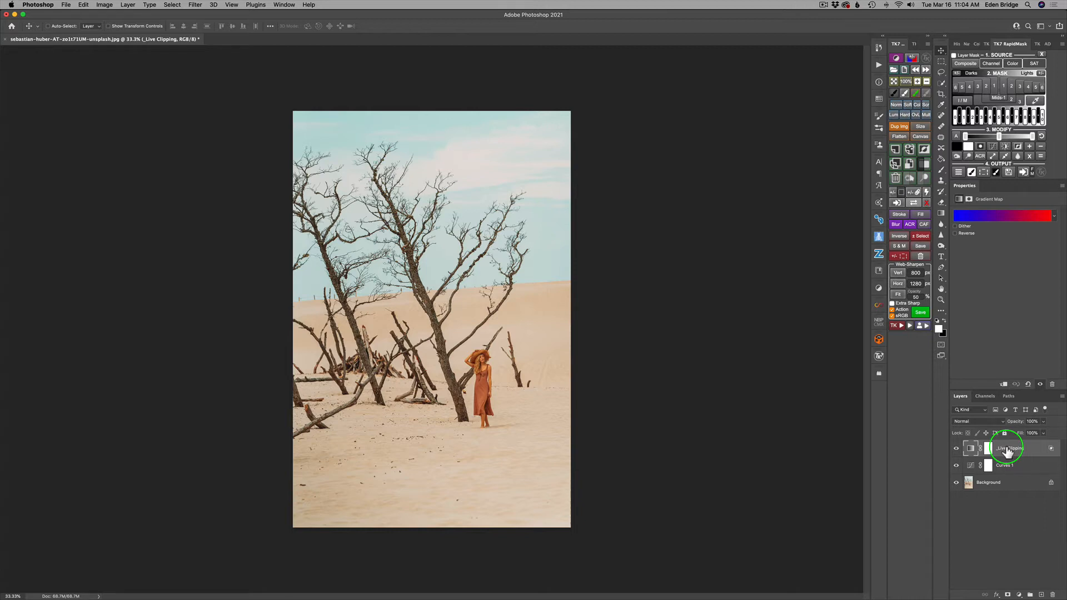
Reshape the Curves 1 curve to brighten the desert photo and boost contrast
left_click(1009, 467)
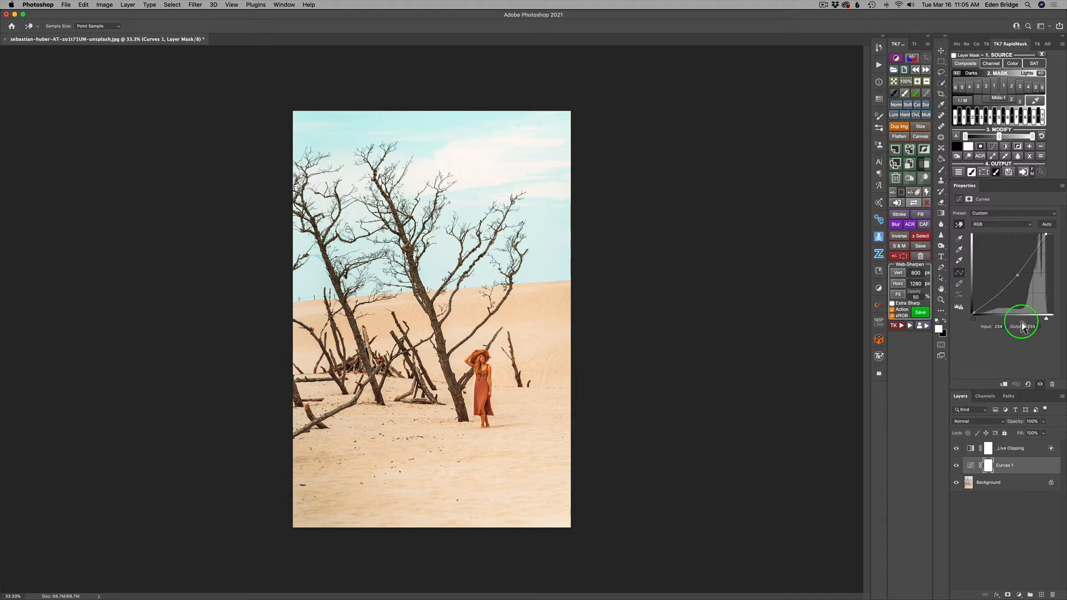
mouse_move(989, 325)
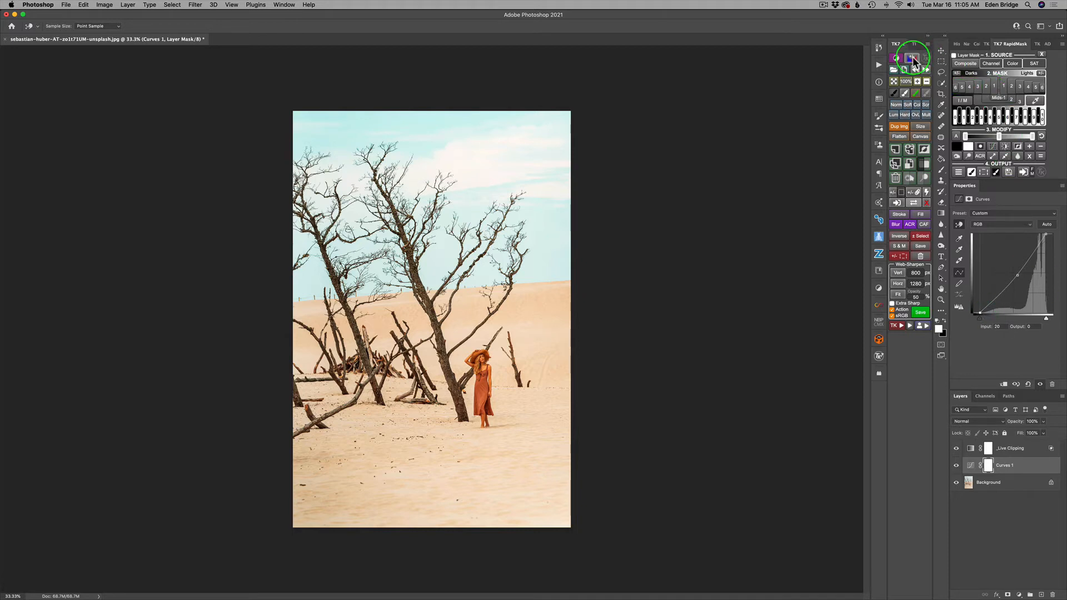
Remove the Live Clipping layer, leaving Curves 1 directly above Background
left_click(911, 57)
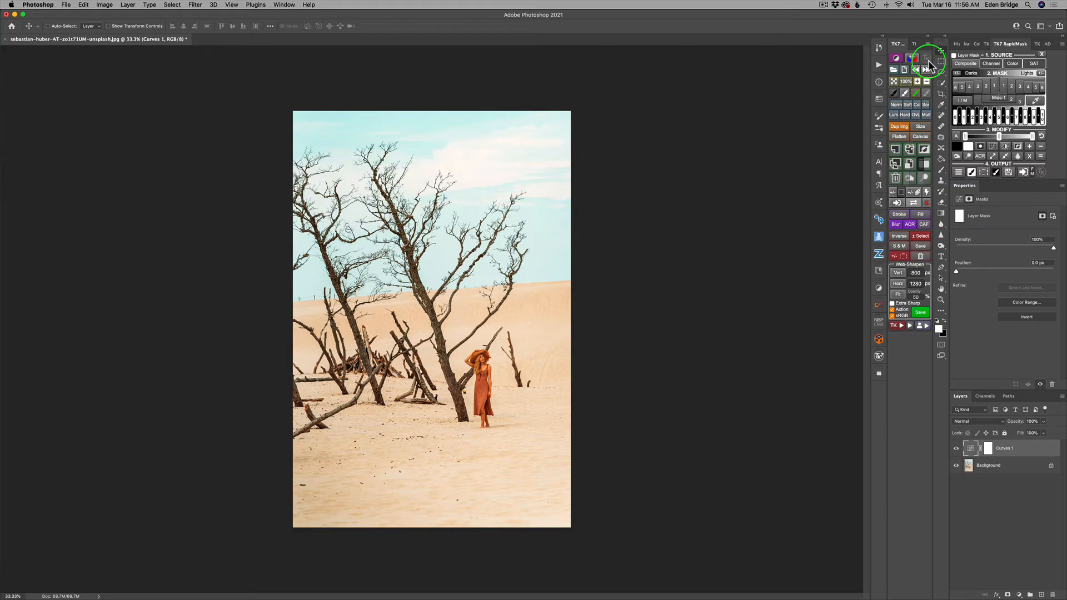
Show the TK7 panel settings page with selection indicator and language options
left_click(927, 61)
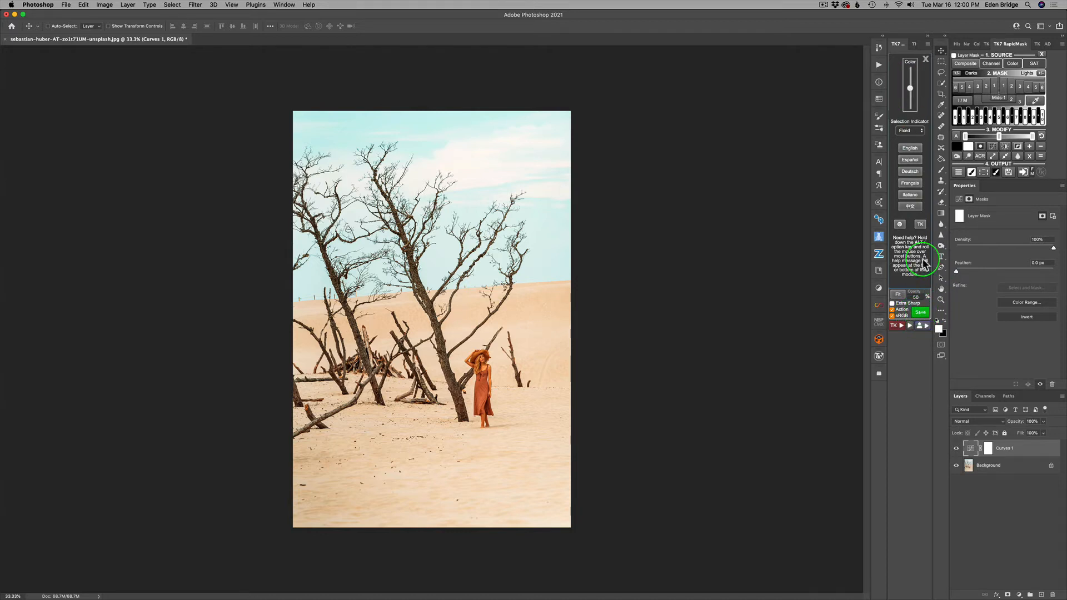
mouse_move(912, 89)
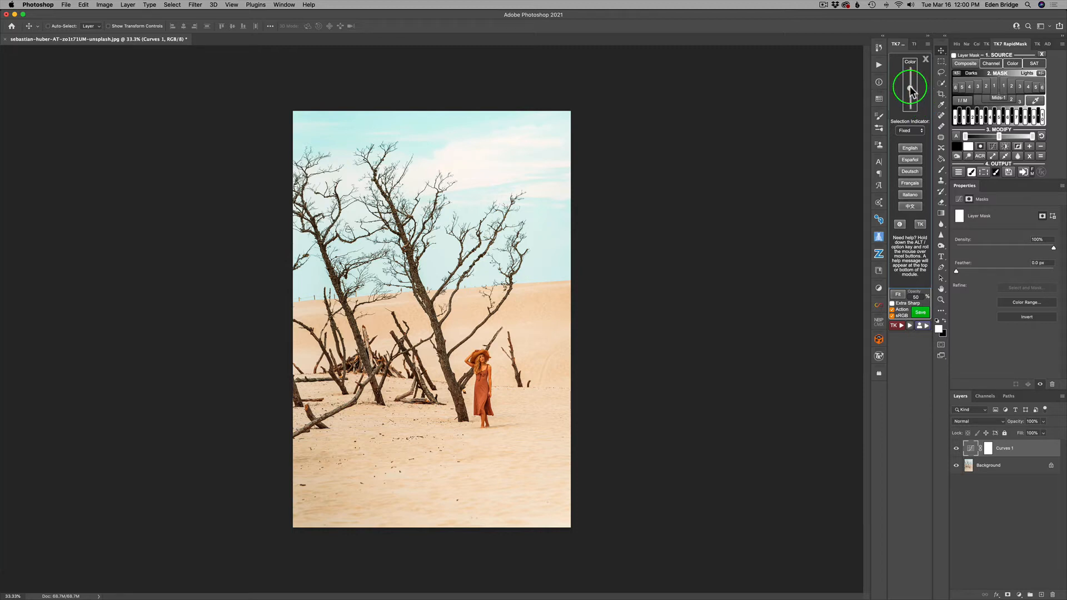
mouse_move(911, 125)
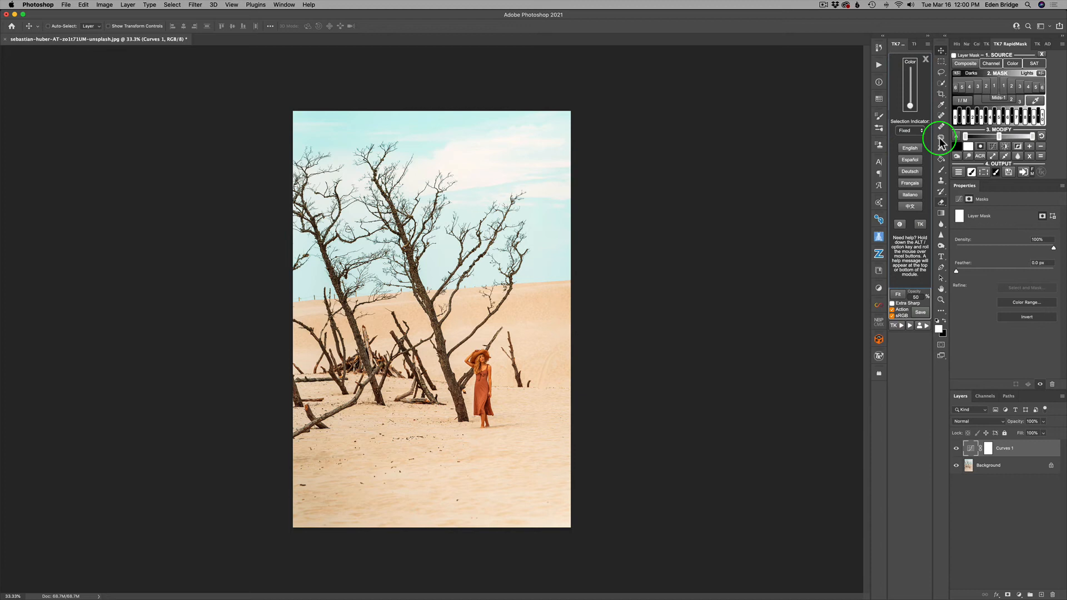
mouse_move(910, 101)
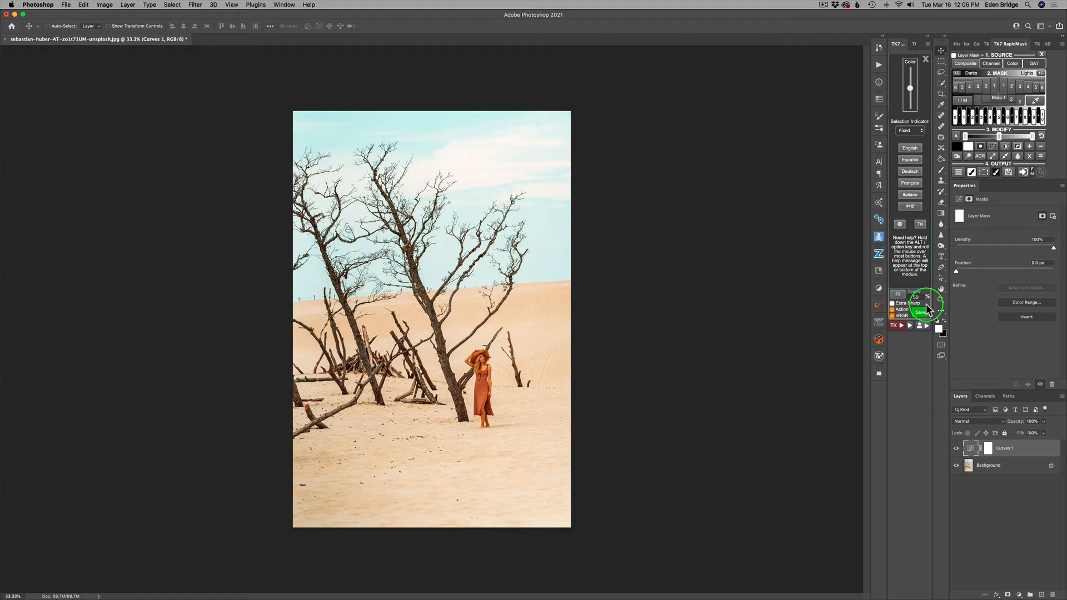
mouse_move(902, 128)
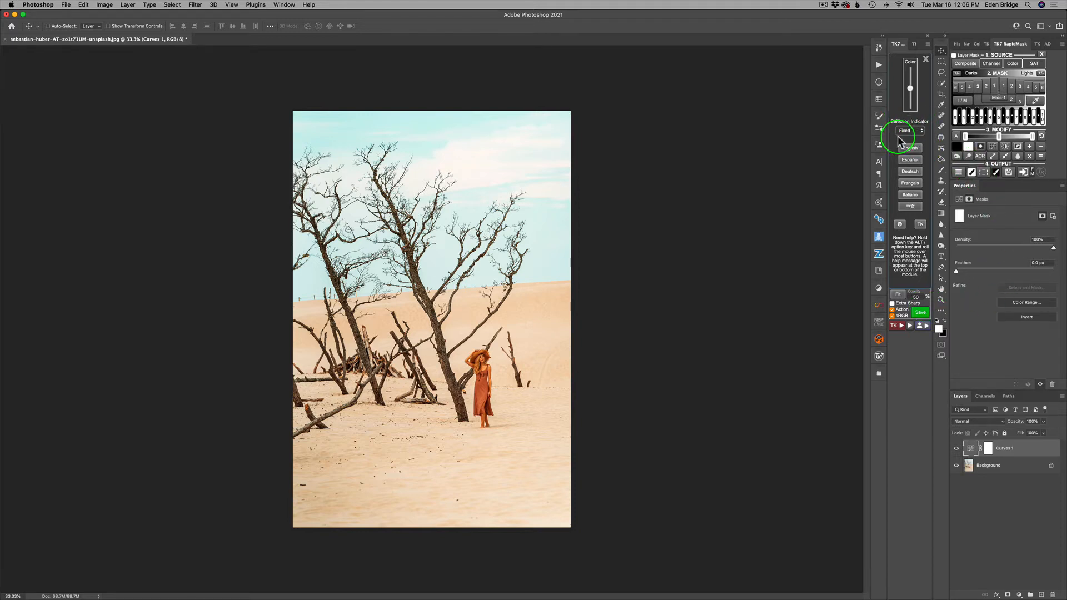
mouse_move(920, 134)
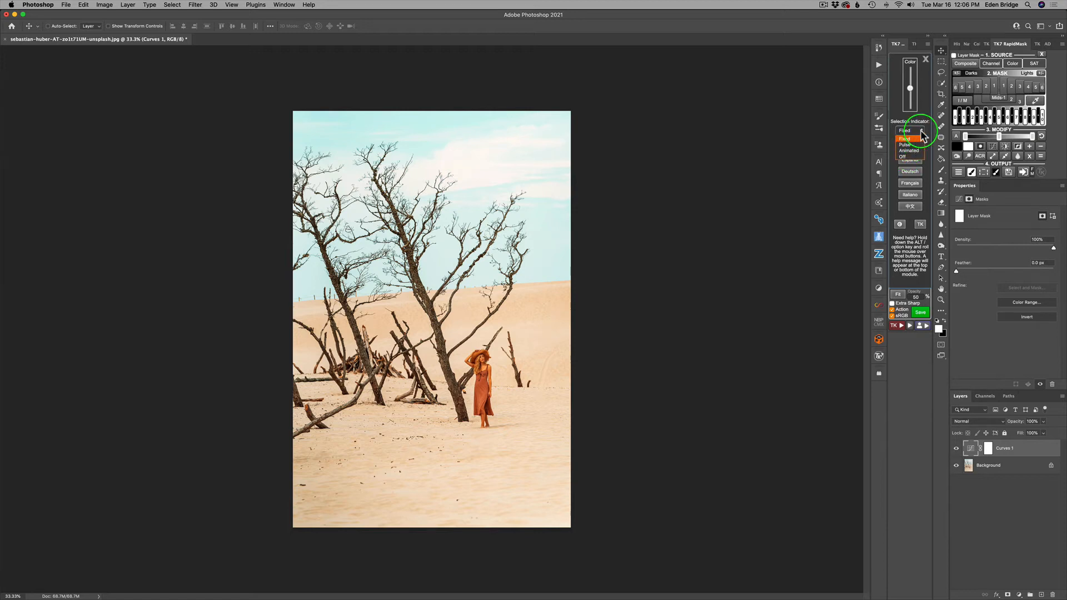
left_click(923, 131)
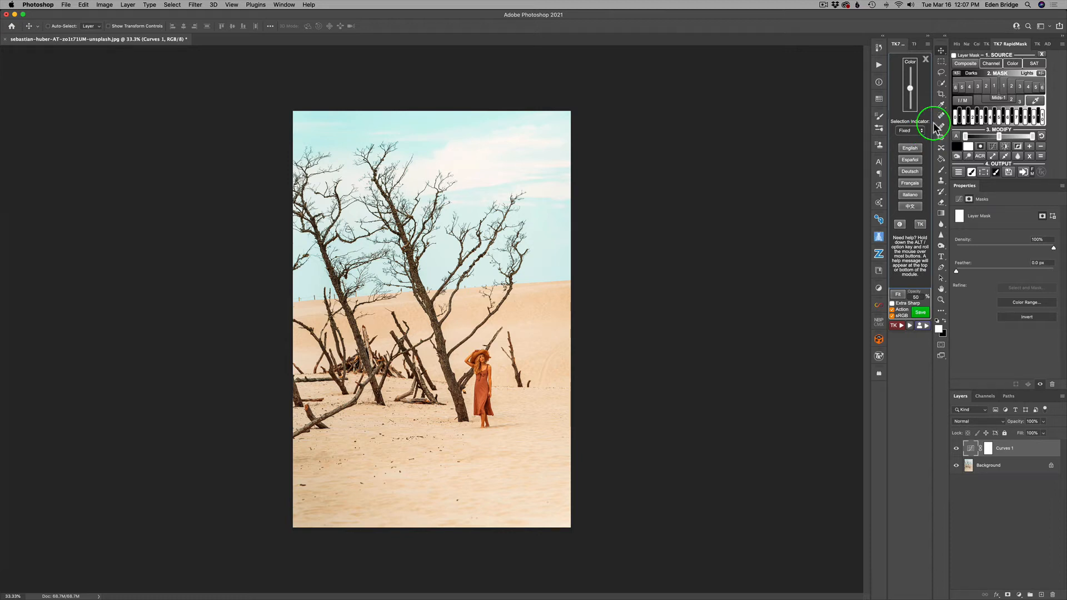
mouse_move(914, 56)
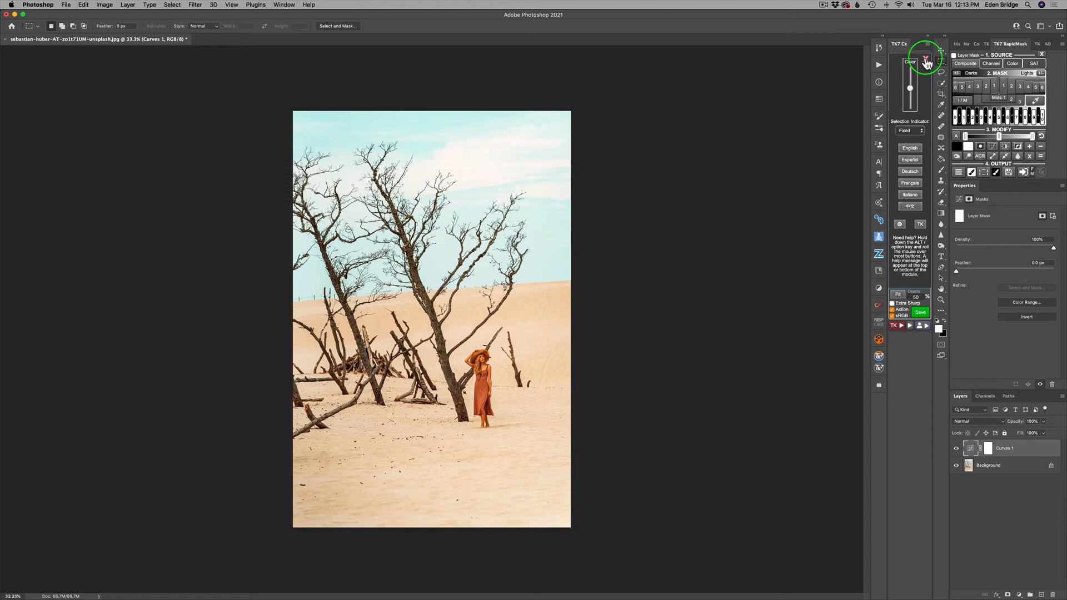
left_click(925, 61)
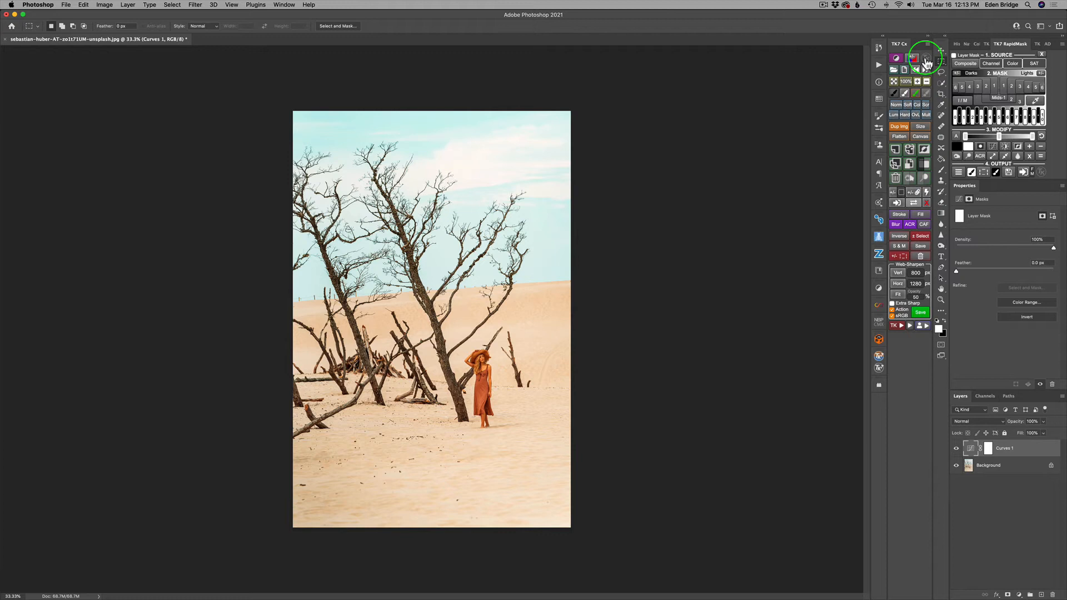
mouse_move(432, 173)
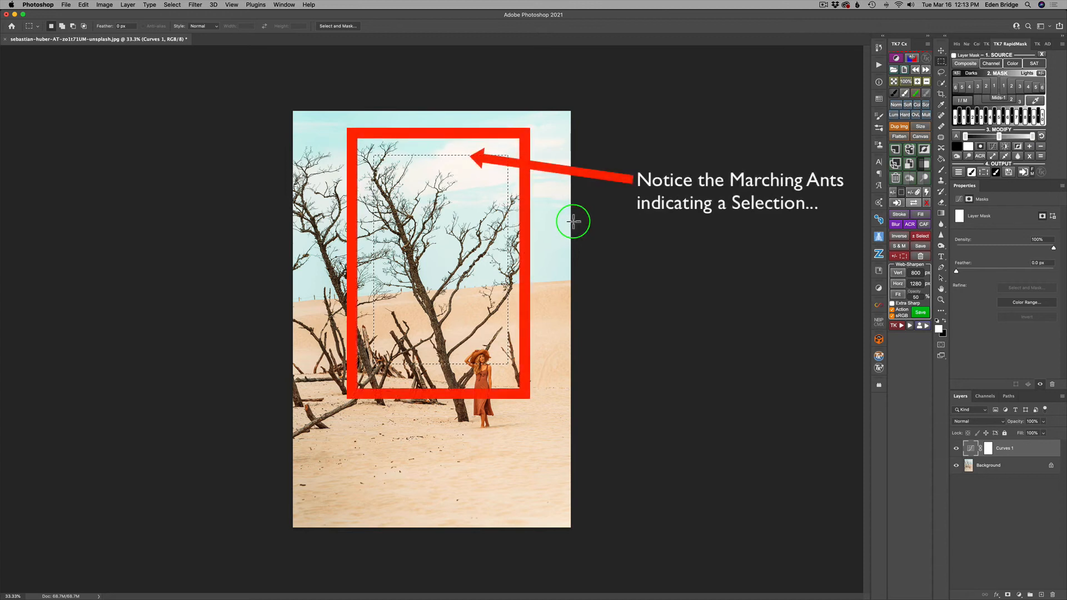
mouse_move(833, 236)
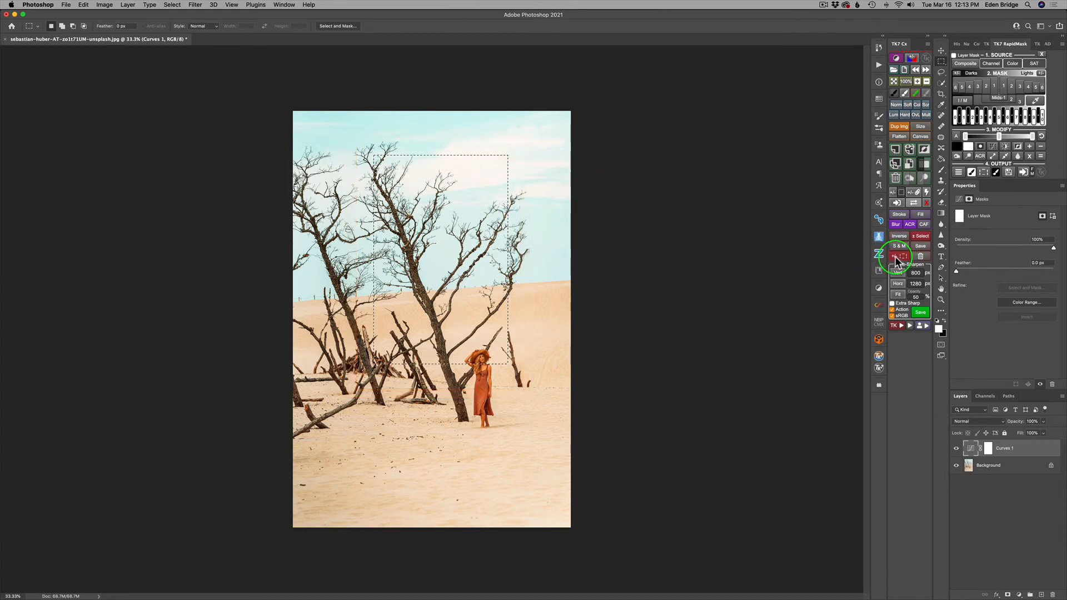
left_click(897, 256)
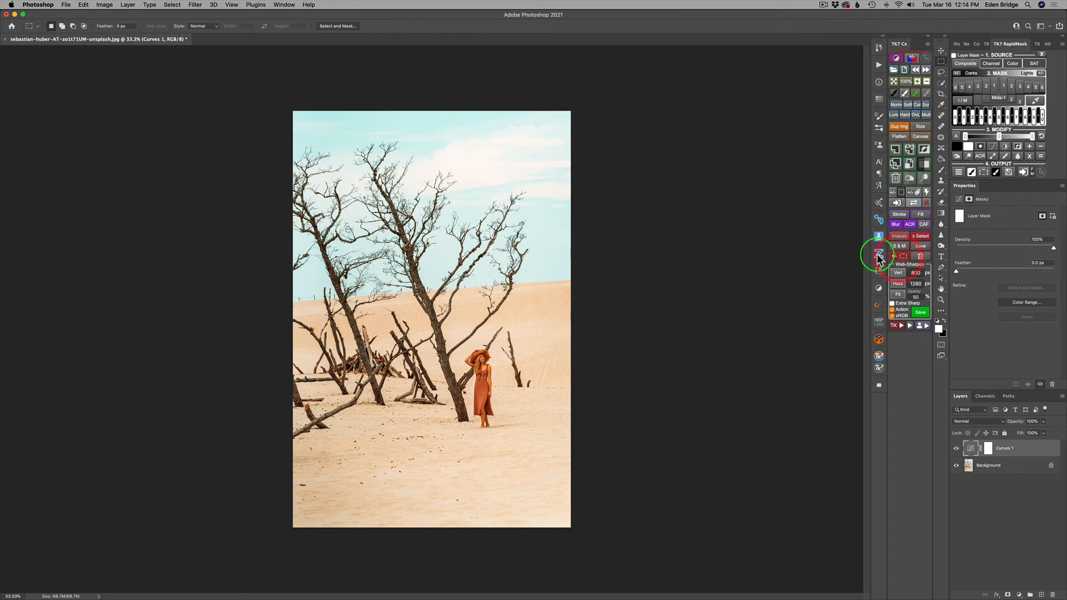
mouse_move(414, 266)
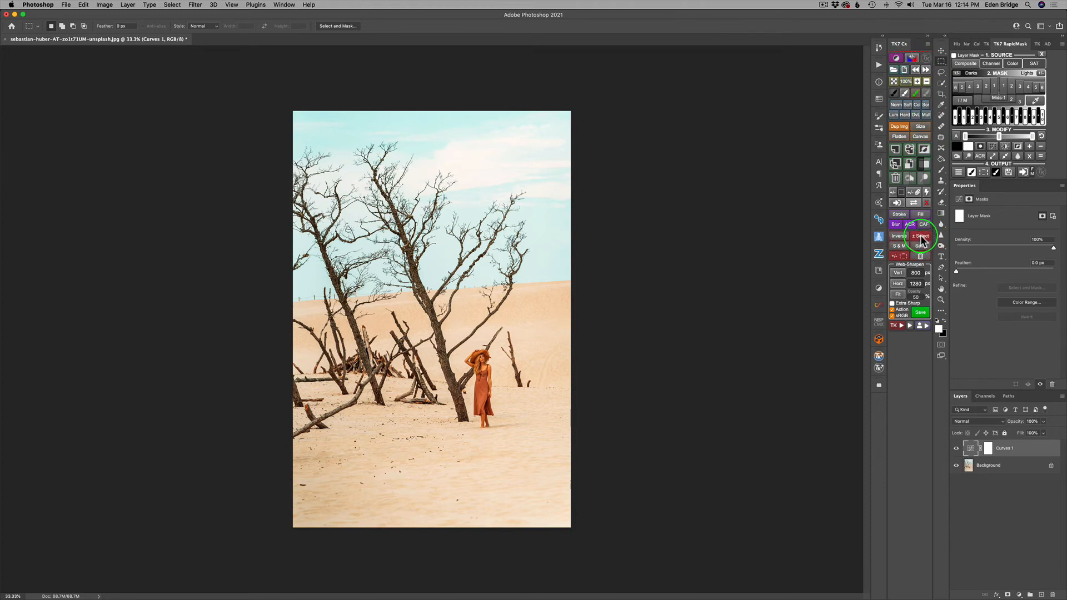
mouse_move(442, 266)
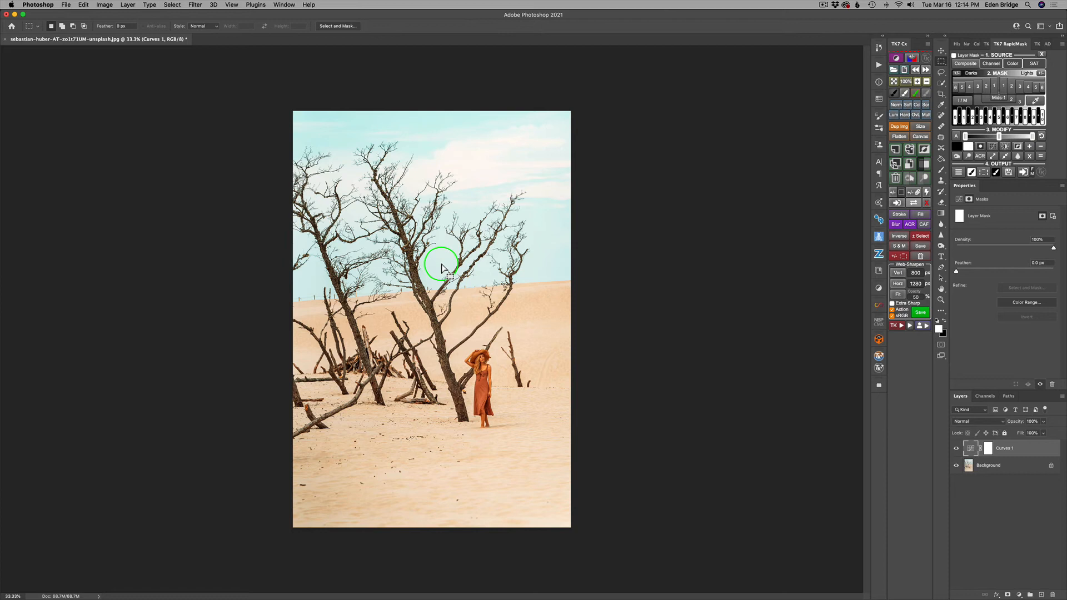
mouse_move(425, 238)
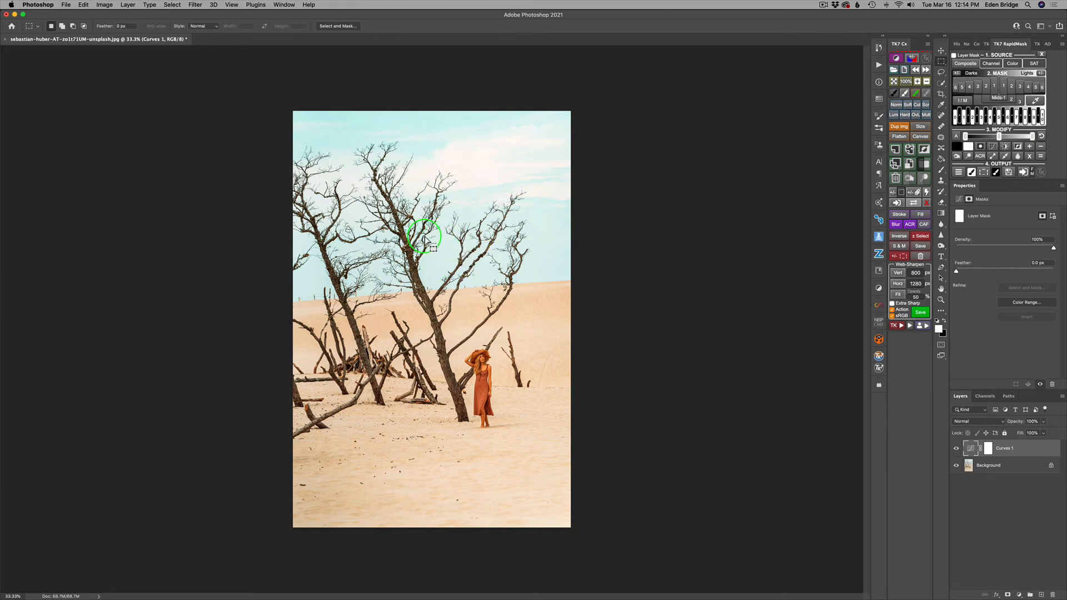
mouse_move(570, 239)
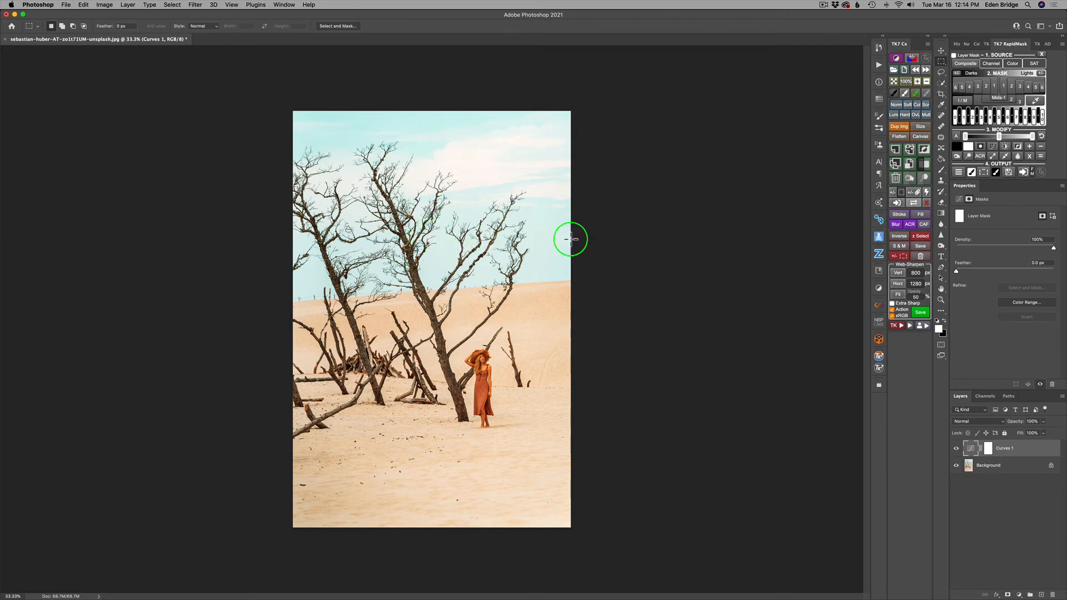
mouse_move(933, 240)
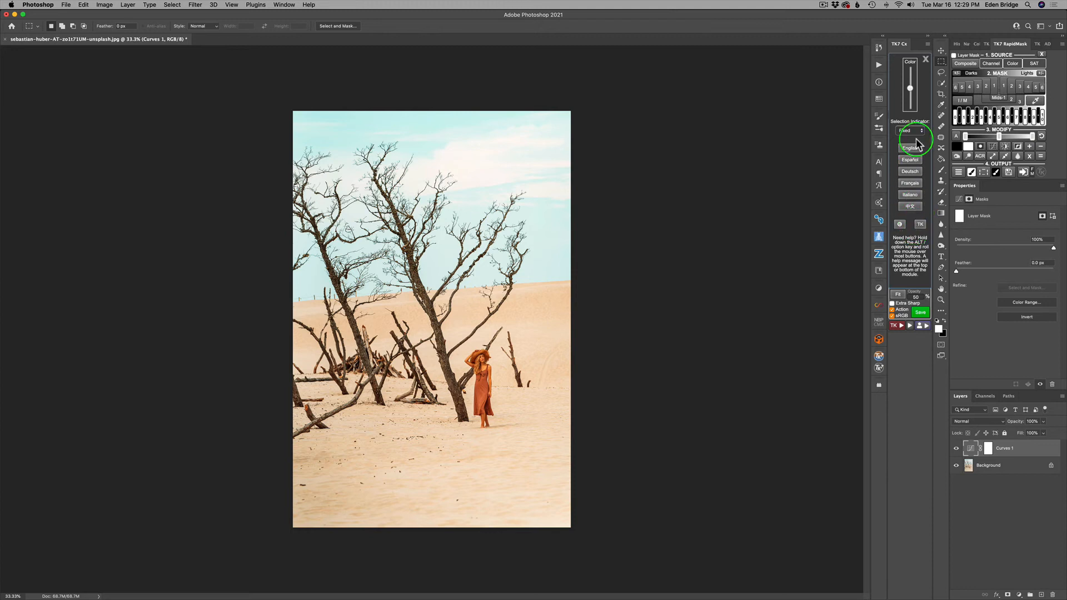
mouse_move(926, 237)
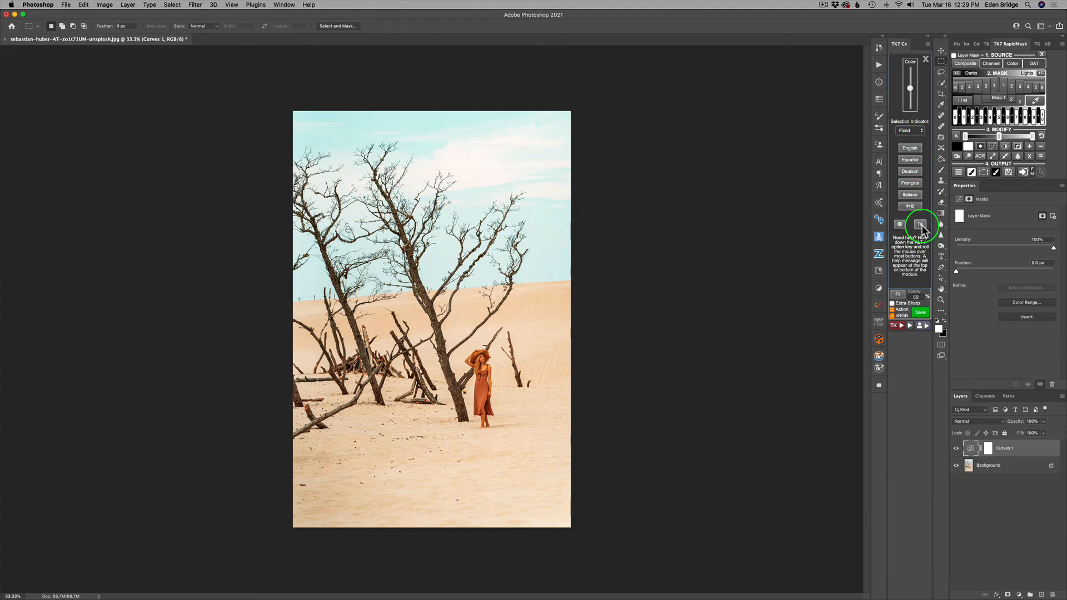
mouse_move(922, 227)
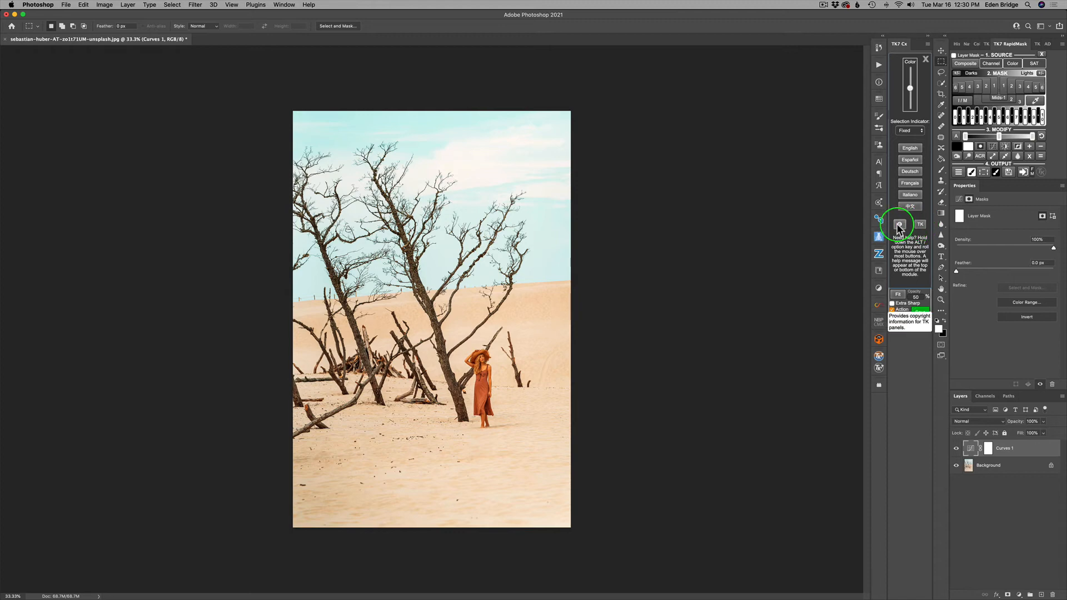
Display the TK panels' copyright notice from the settings and dismiss it with OK
left_click(901, 225)
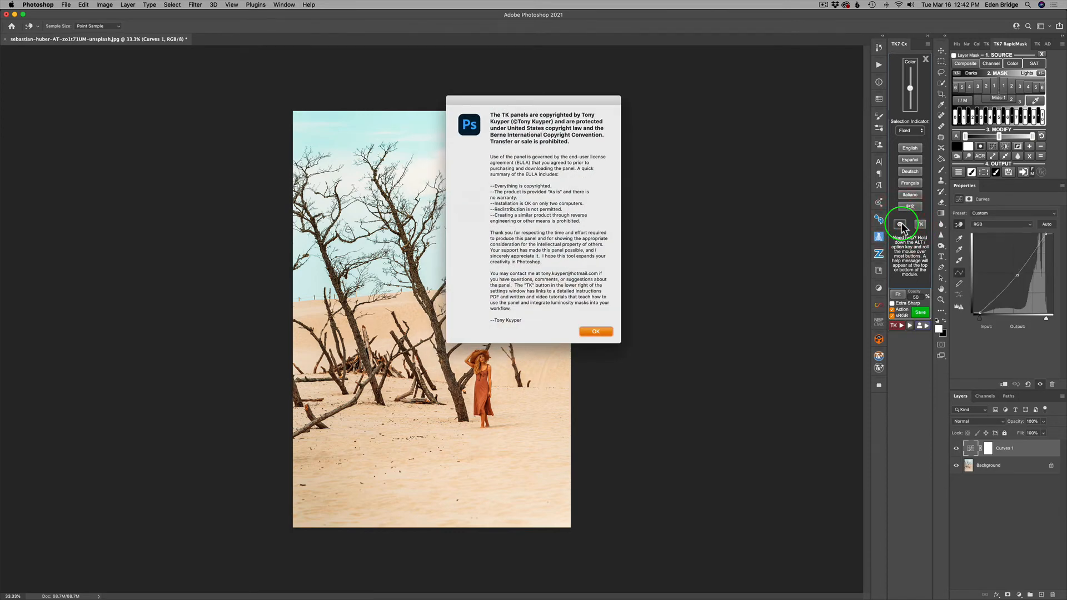
left_click(595, 331)
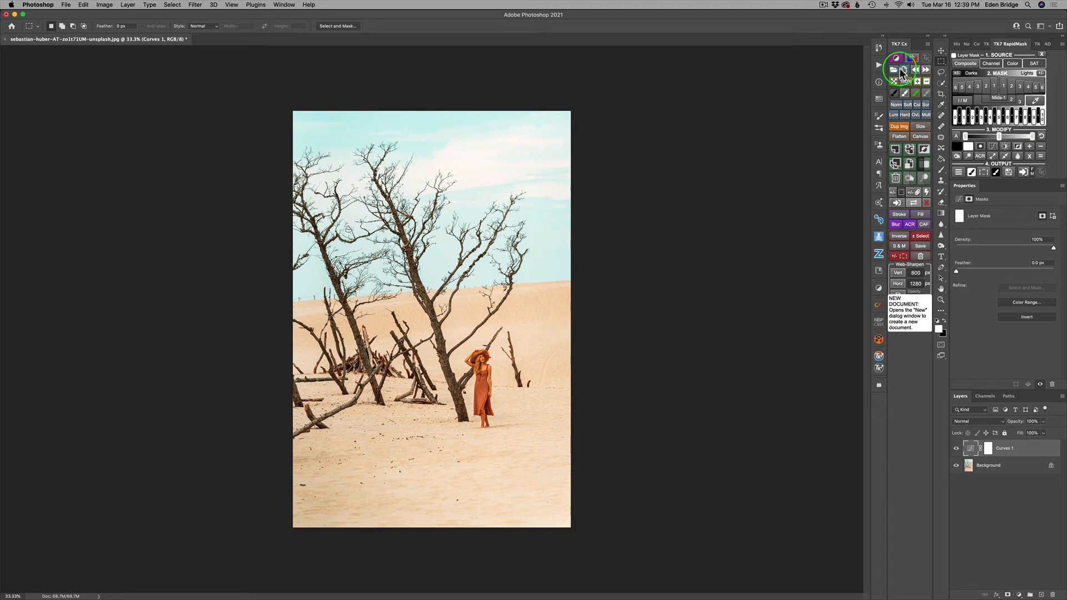
mouse_move(905, 71)
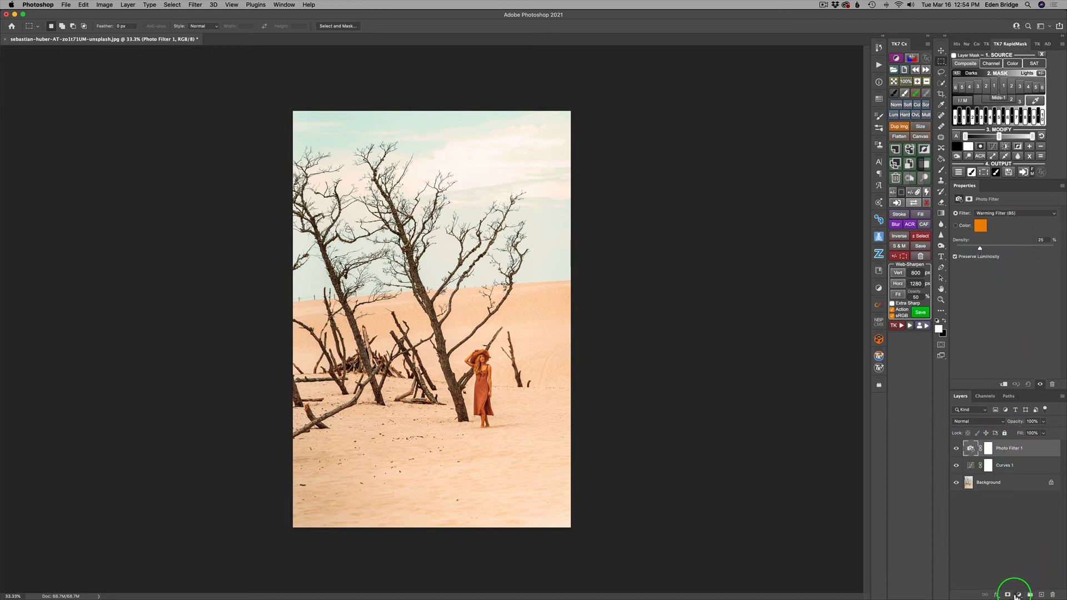
Add a Photo Filter layer above Curves 1 using Warming Filter (LBA) at 31% density
left_click(1014, 594)
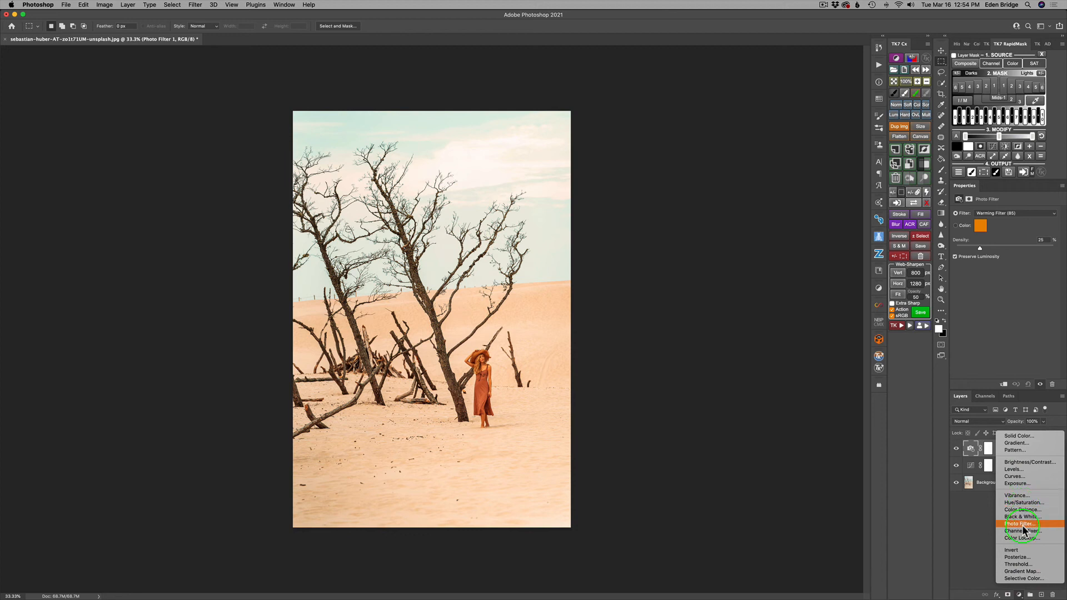
left_click(1019, 523)
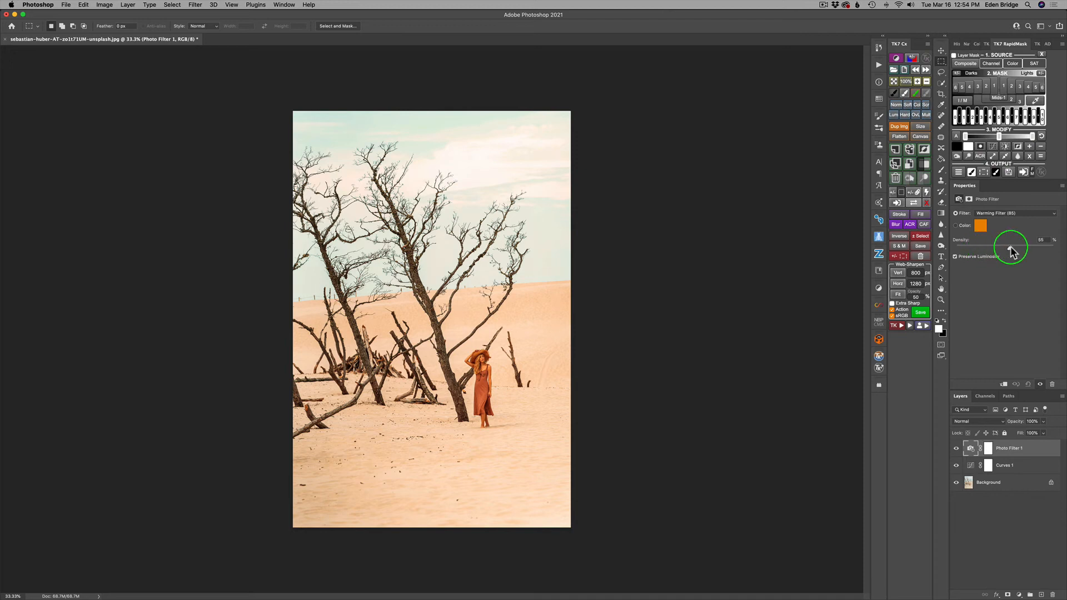
left_click(1014, 213)
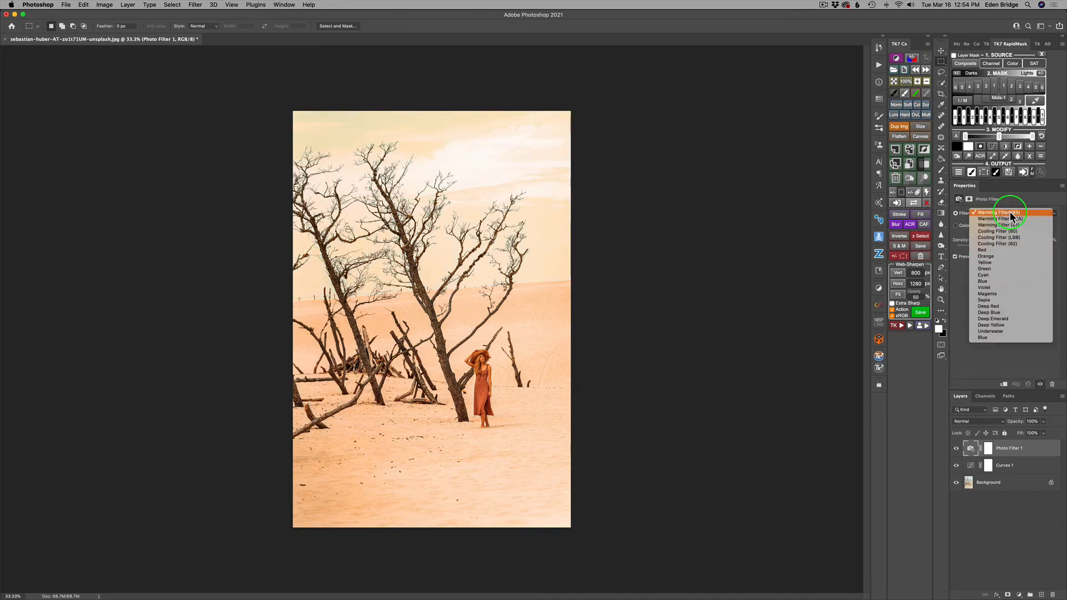
mouse_move(998, 231)
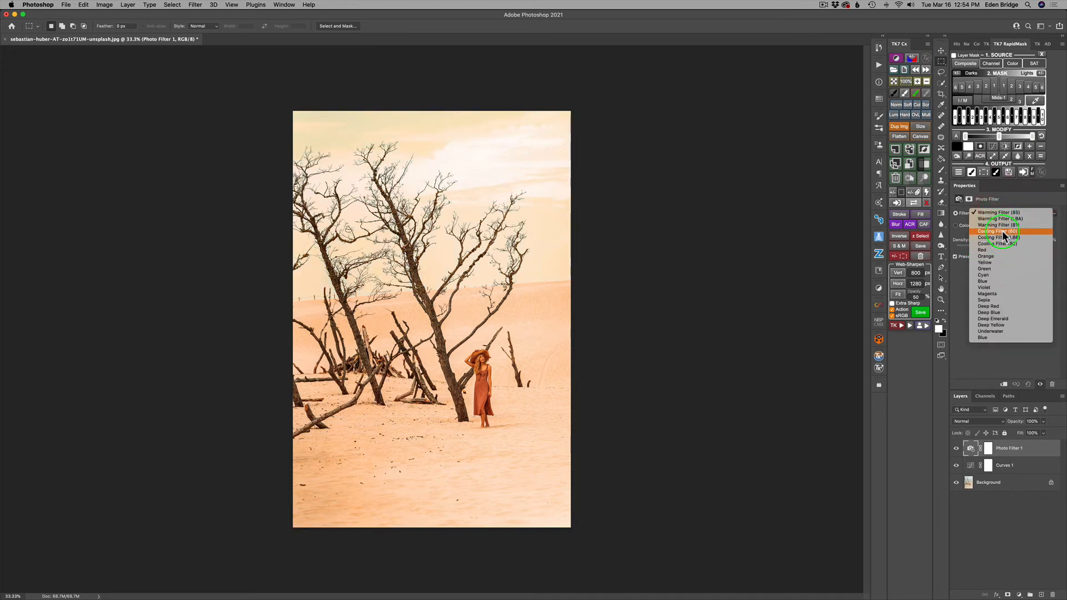
left_click(996, 212)
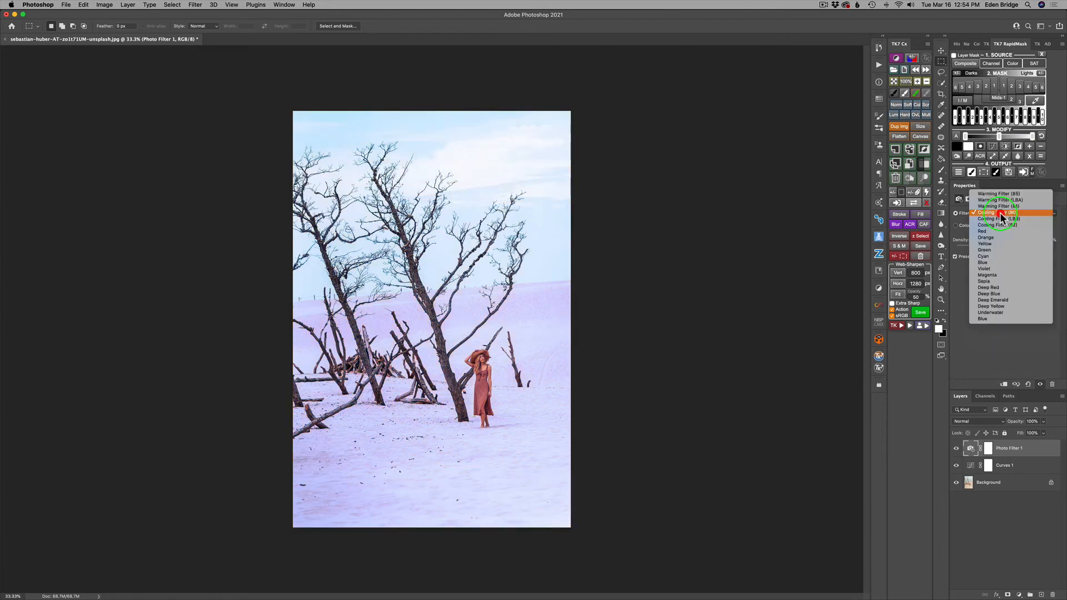
mouse_move(1000, 199)
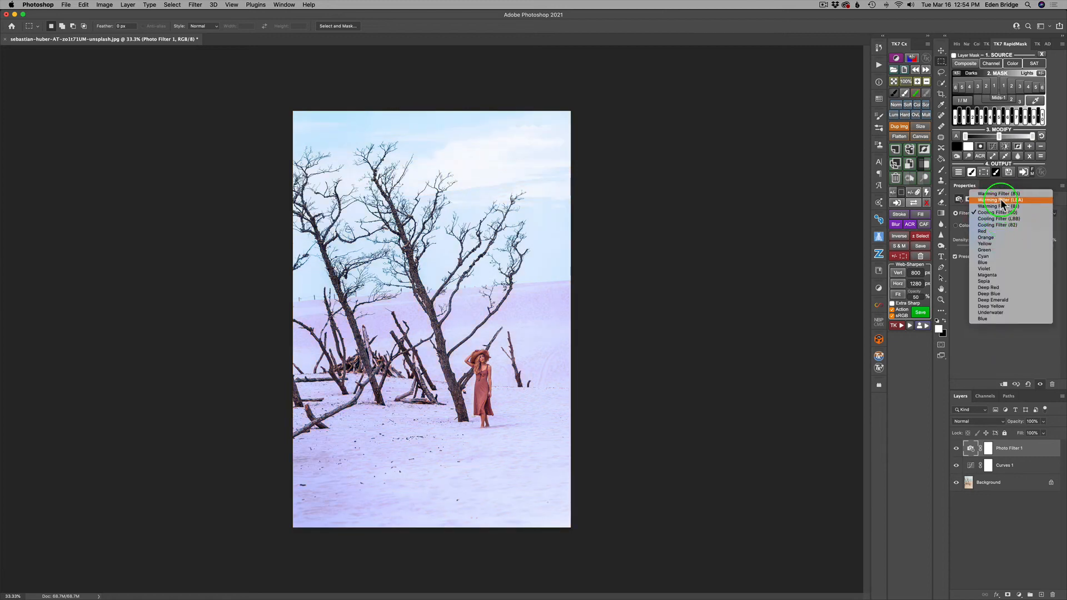
left_click(996, 198)
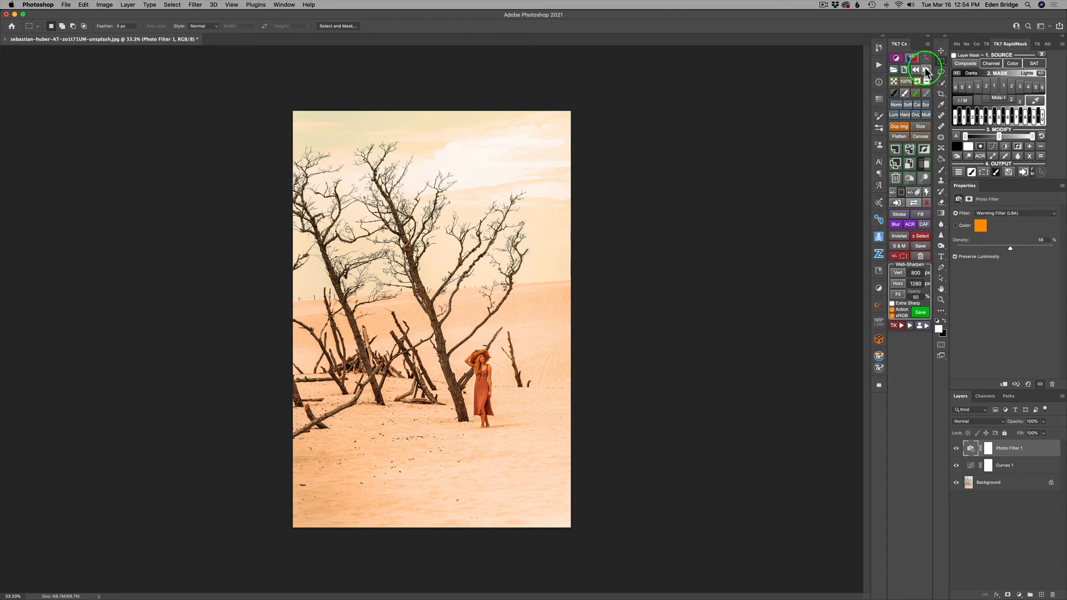
mouse_move(731, 221)
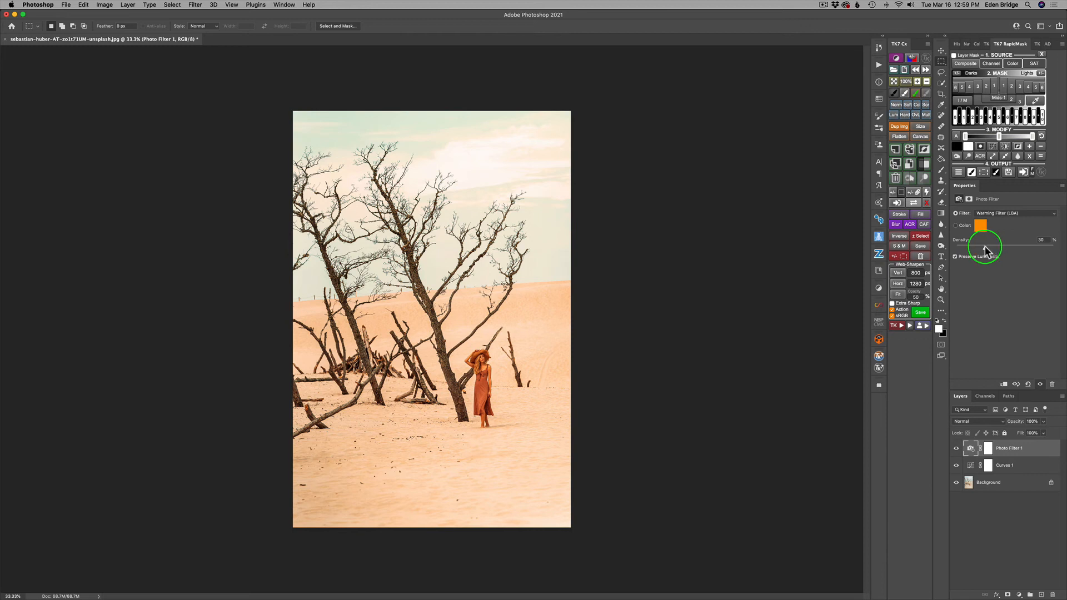
left_click(985, 248)
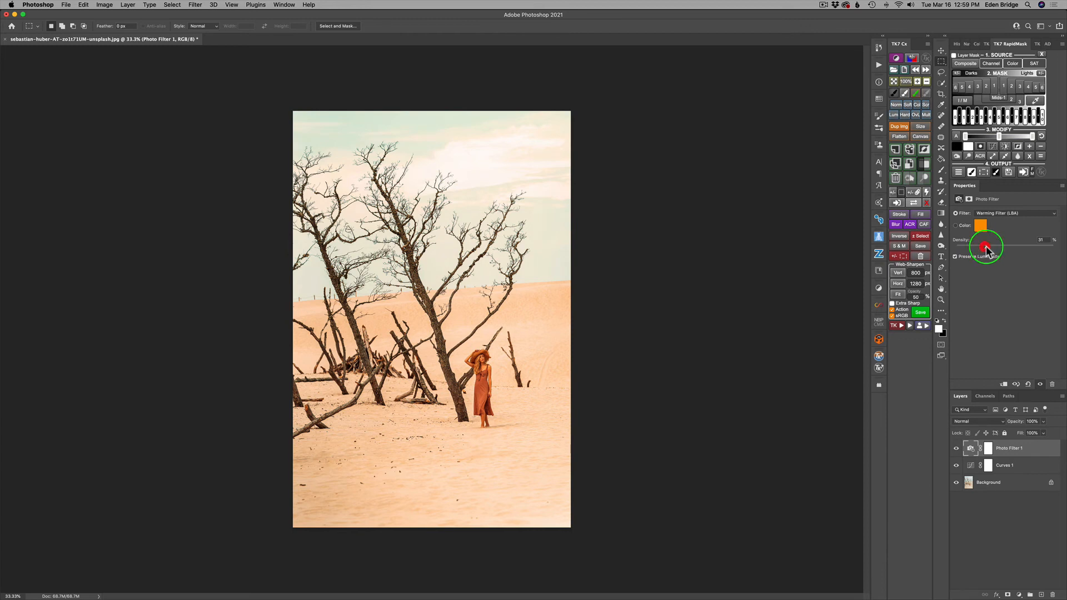
mouse_move(388, 293)
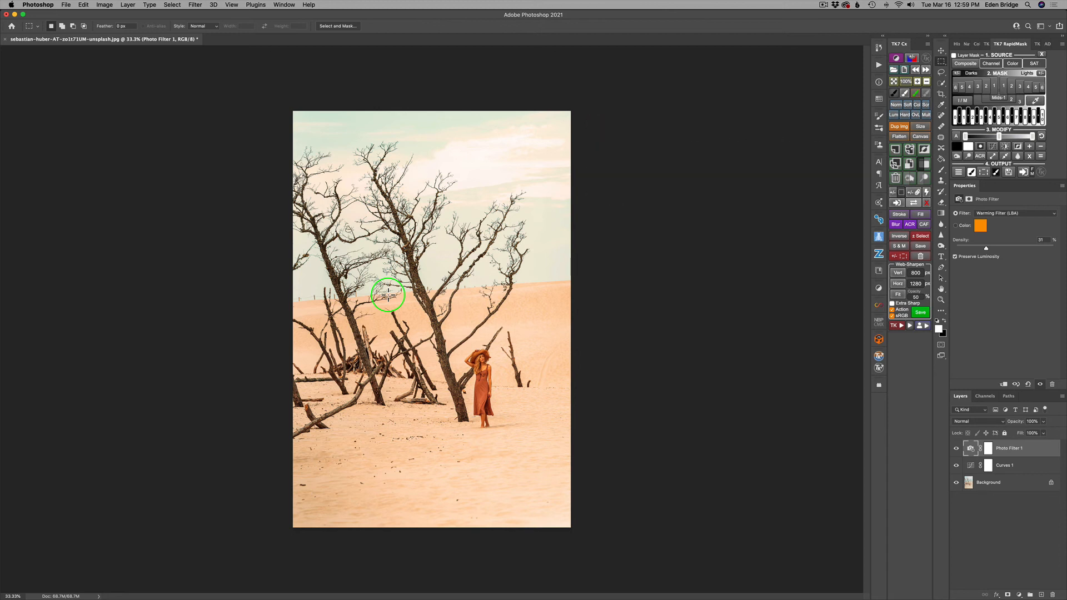
Zoom the warmed photo to 66.7%, then 50%, then 25% with the TK7 zoom buttons
left_click(1035, 63)
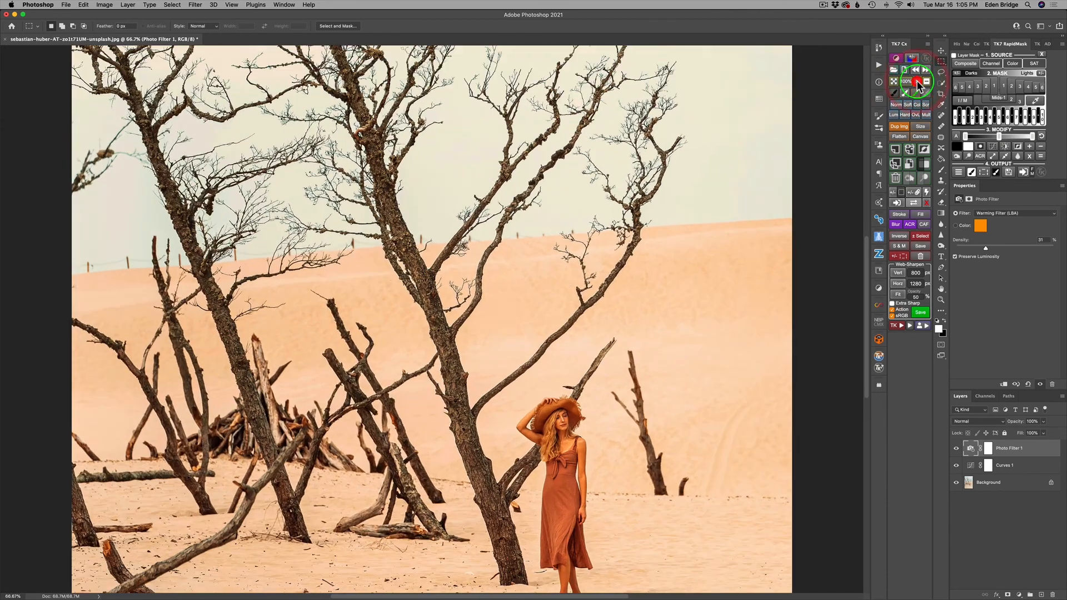
left_click(917, 81)
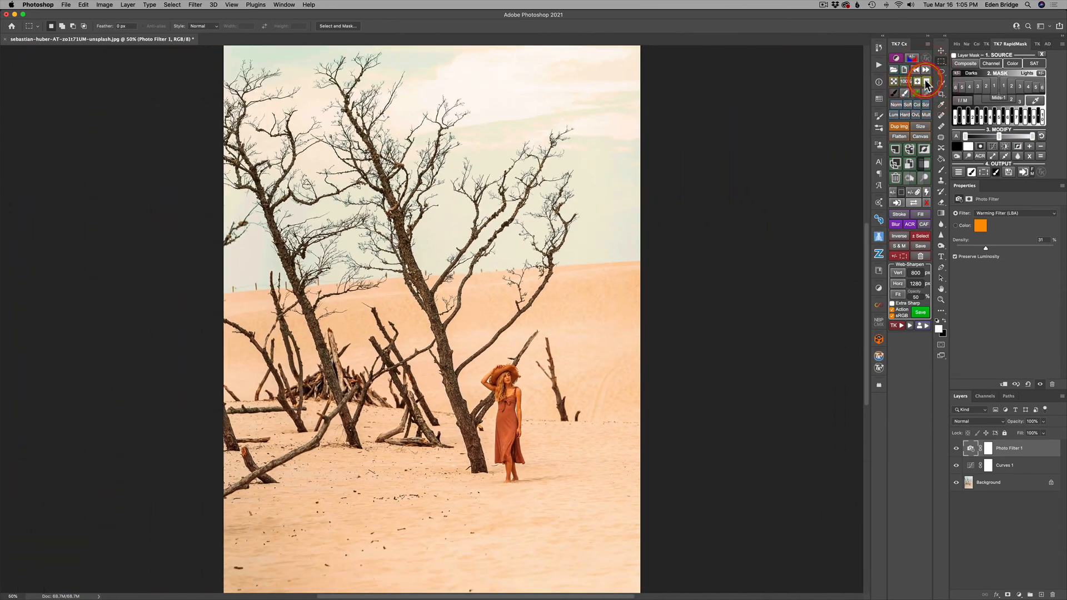
left_click(894, 81)
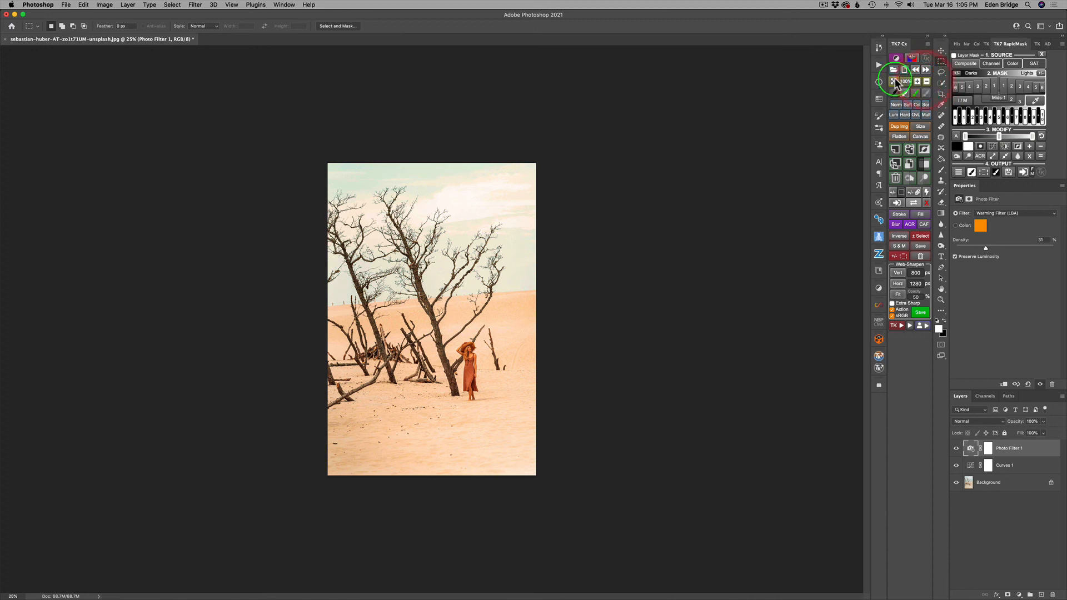